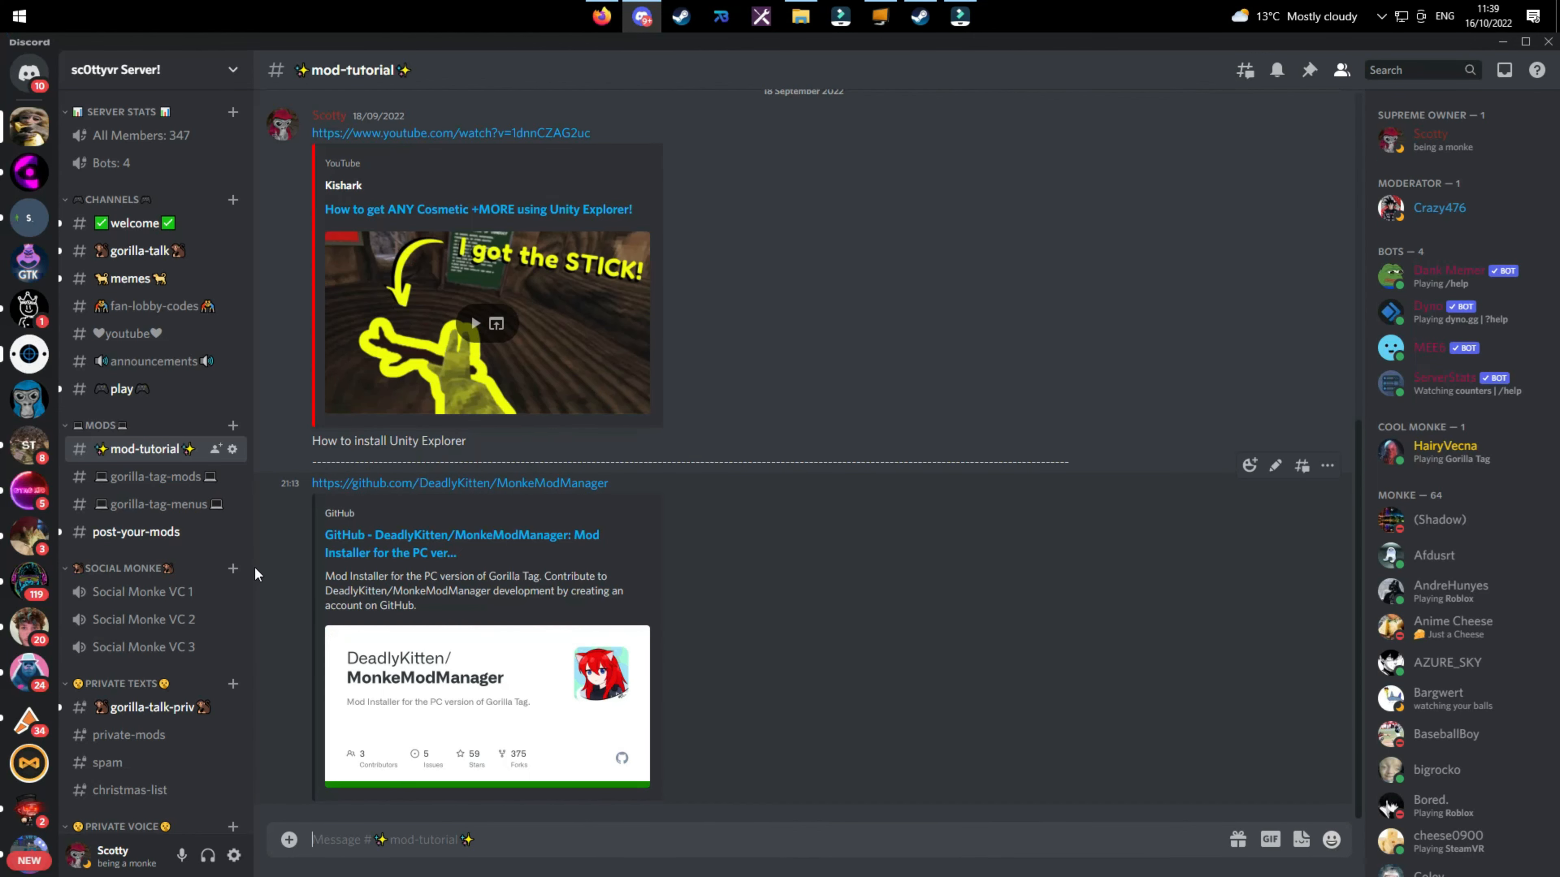
Step: Download MonkeModManager.exe from the GitHub release page's Assets
click(460, 482)
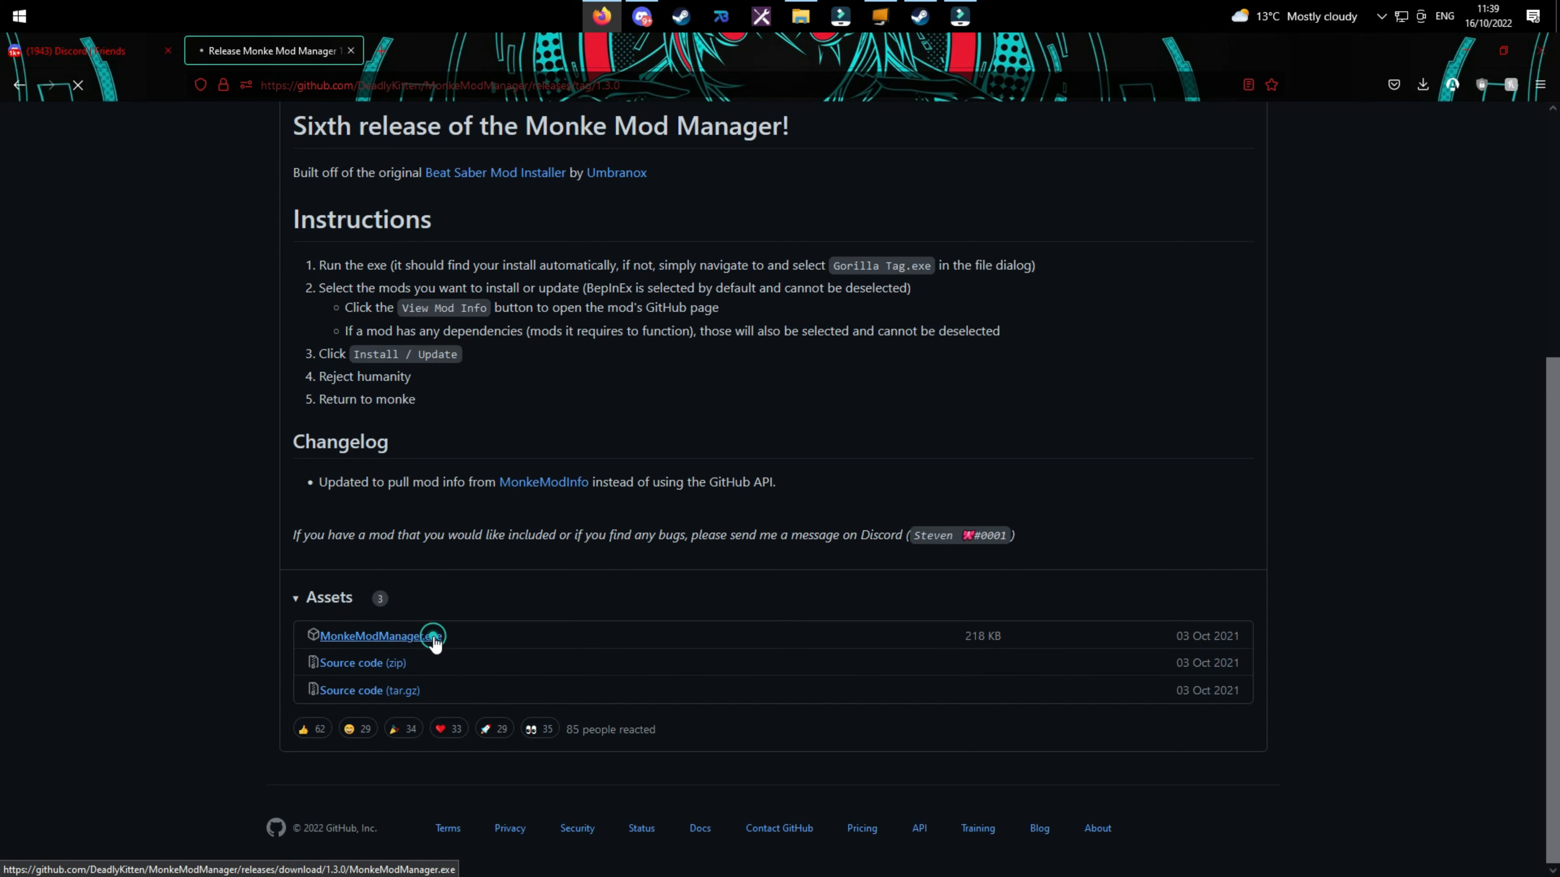
click(376, 636)
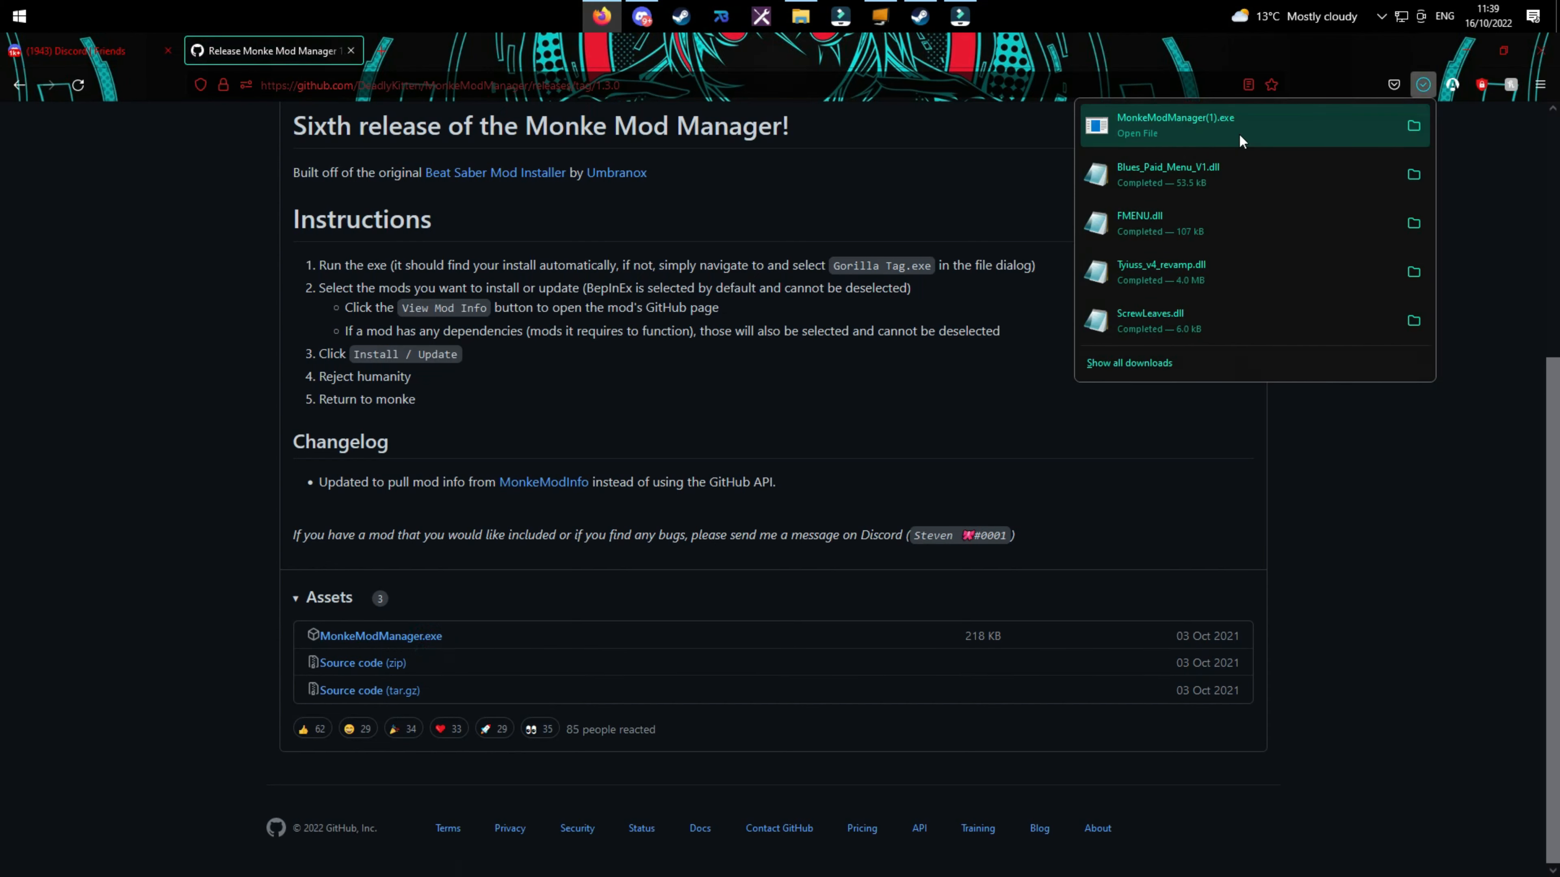
Step: Launch the downloaded MonkeModManager.exe and confirm the Gorilla Tag folder path is detected
click(1193, 126)
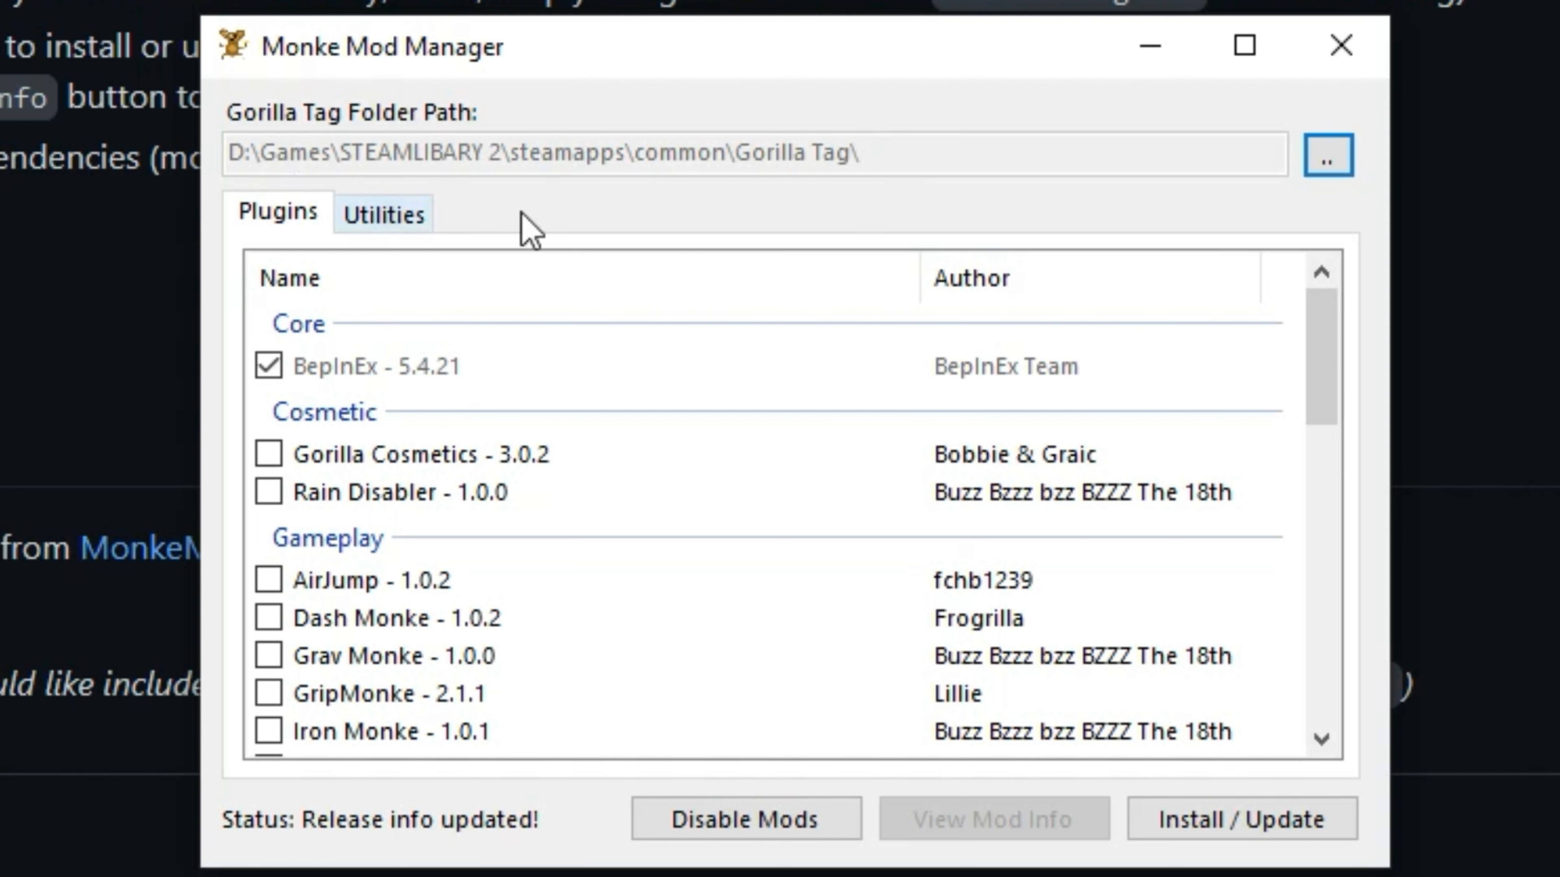
mouse_move(953, 157)
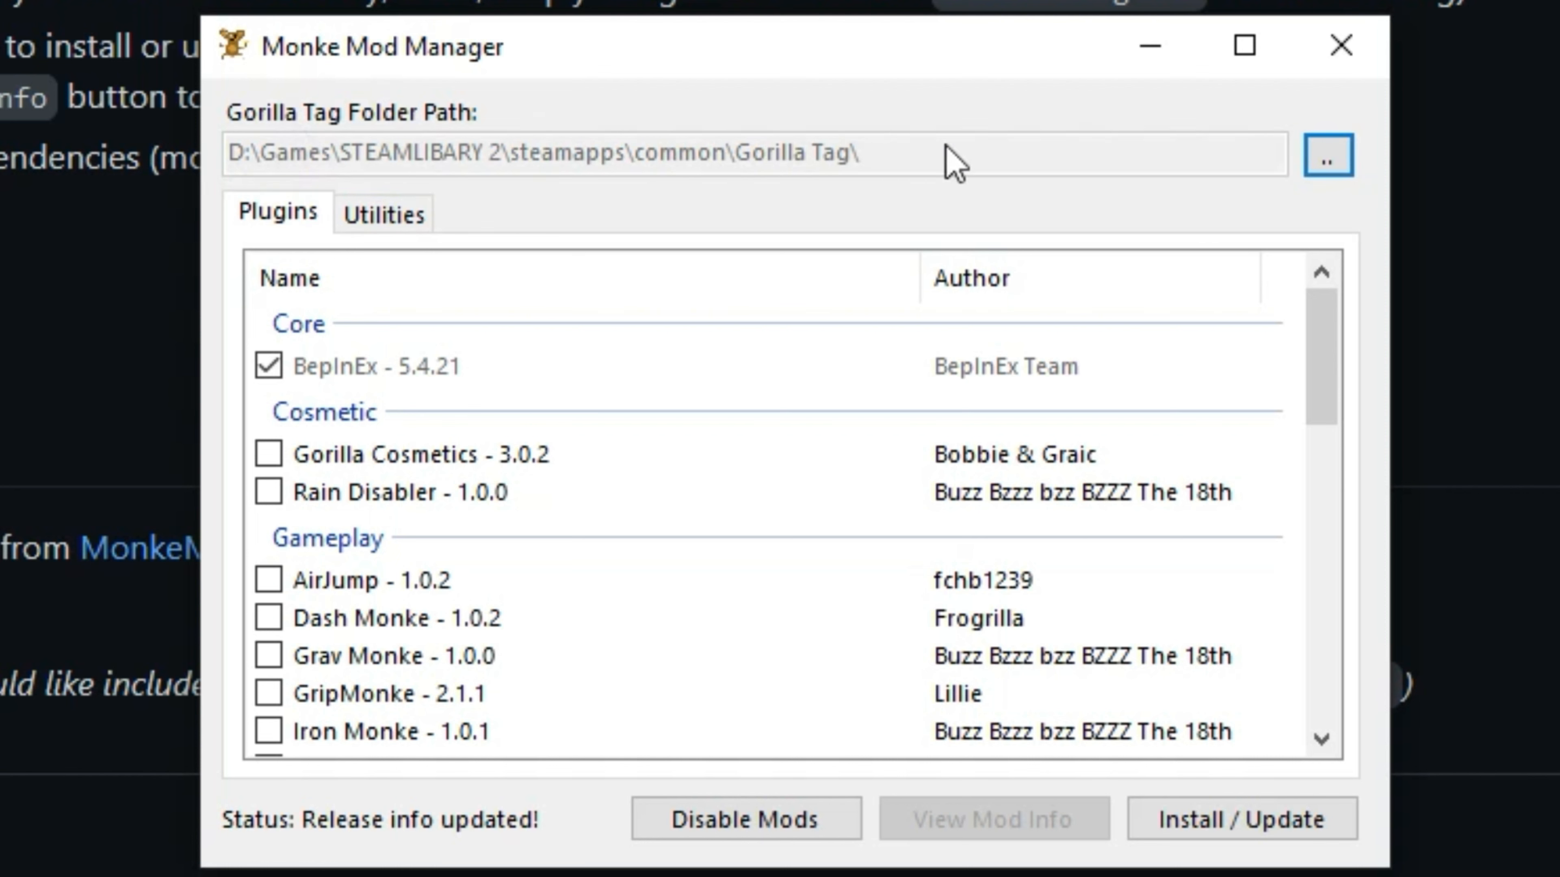
mouse_move(1268, 191)
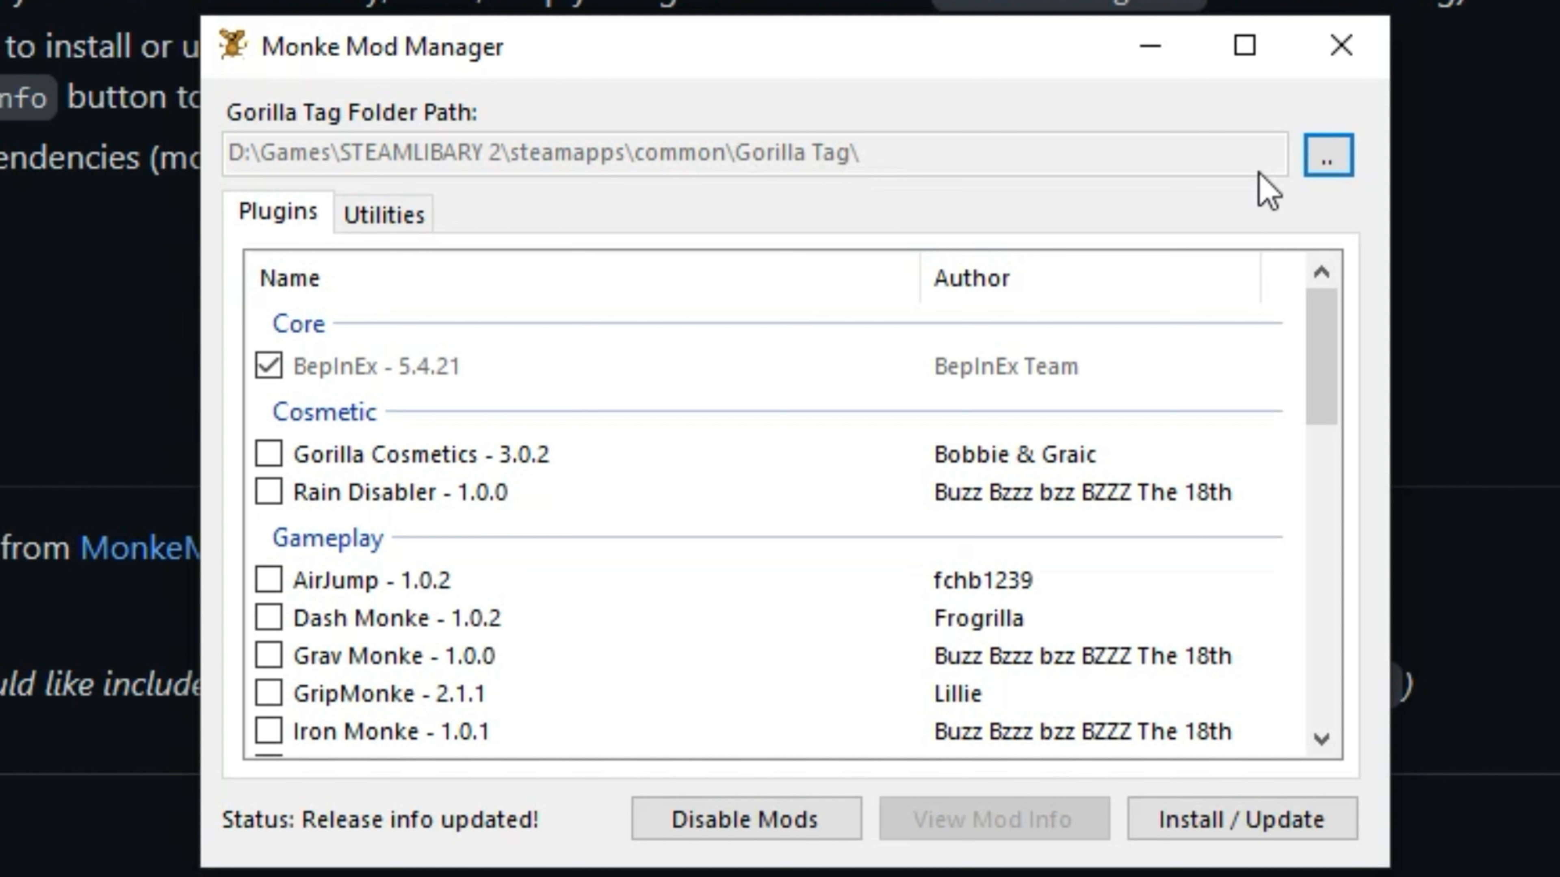
click(1326, 156)
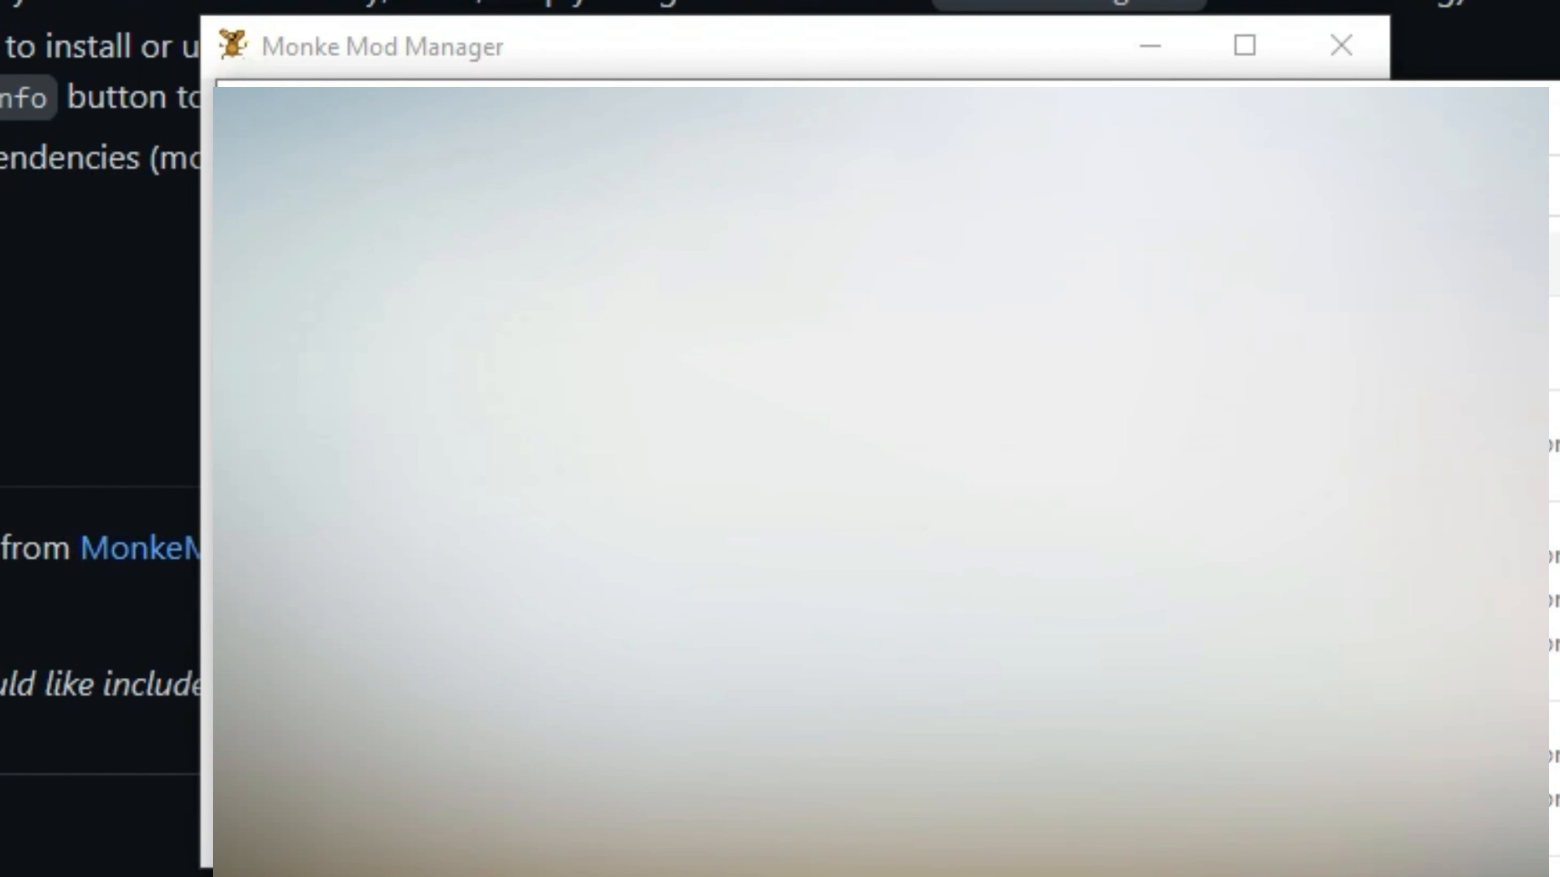
Step: Browse Gorilla Tag's local files via Steam's Manage options
click(1339, 45)
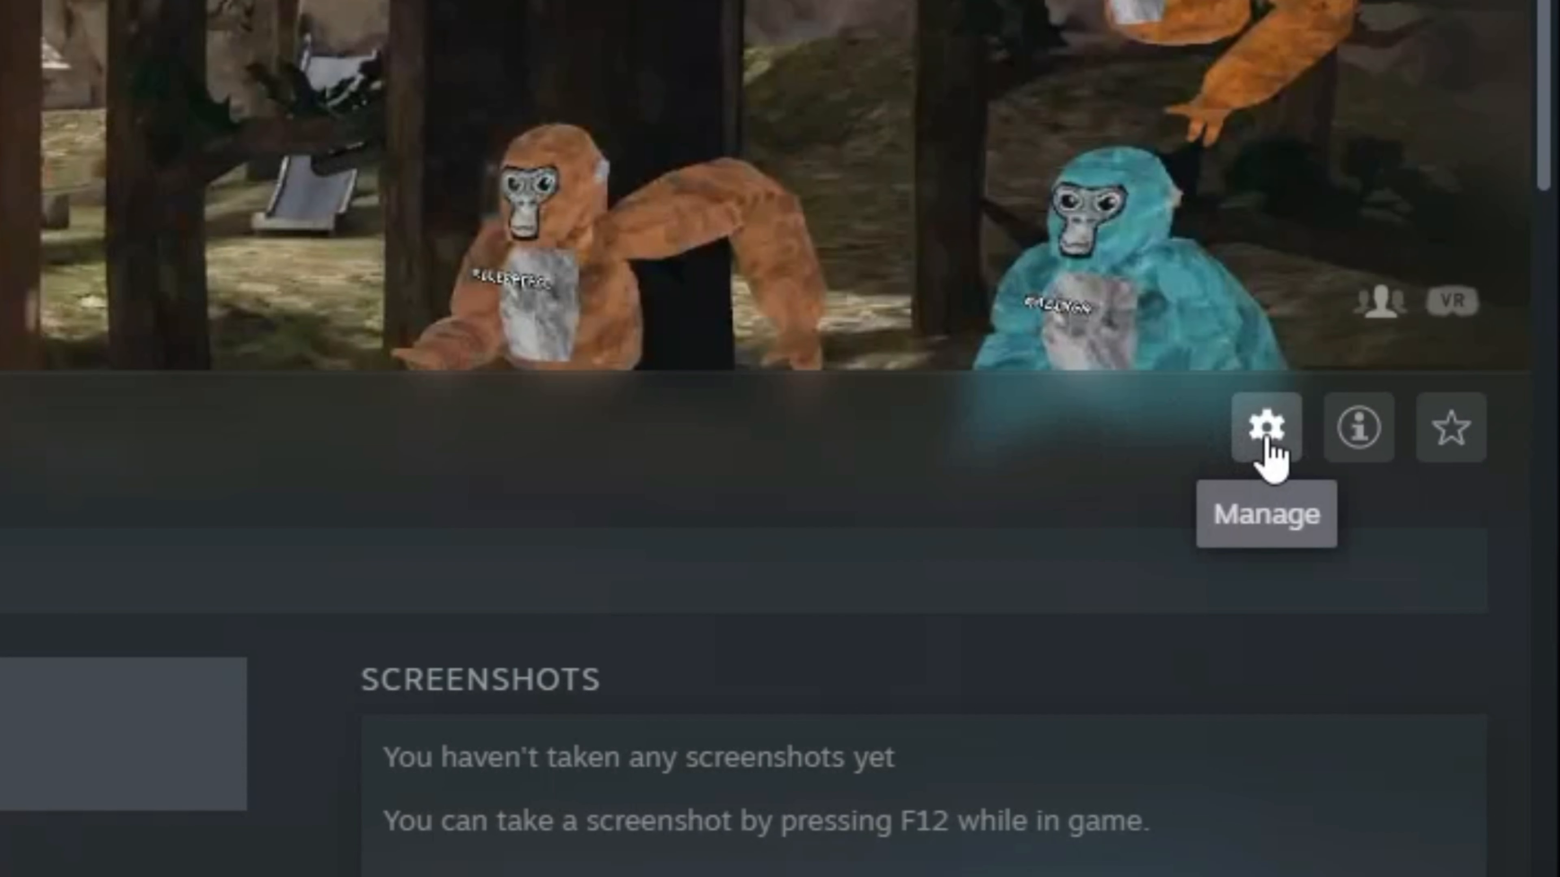
click(1264, 426)
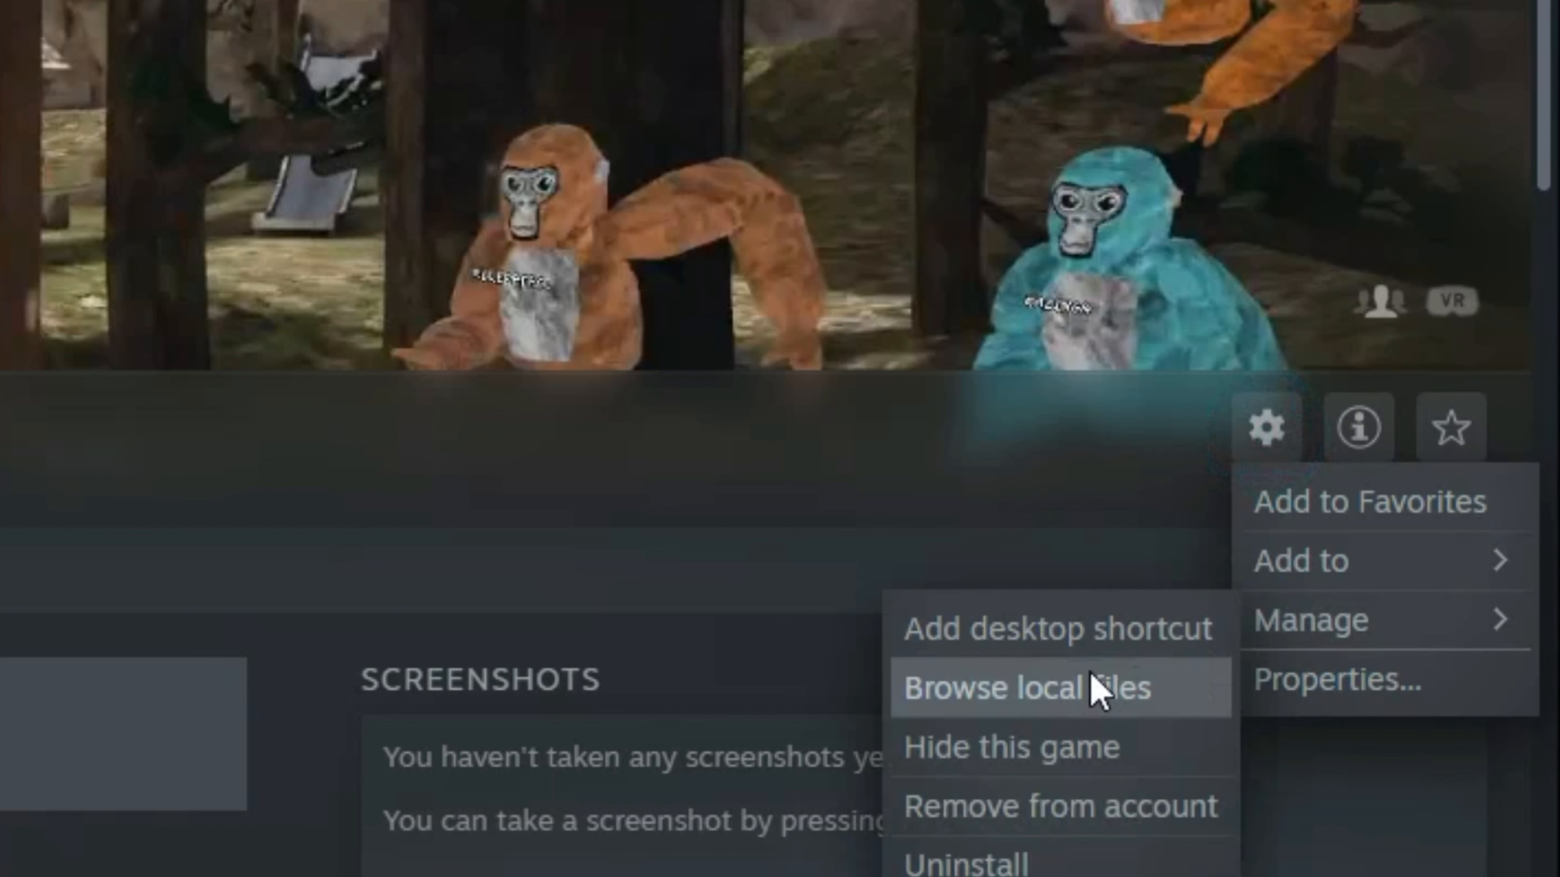
click(1004, 687)
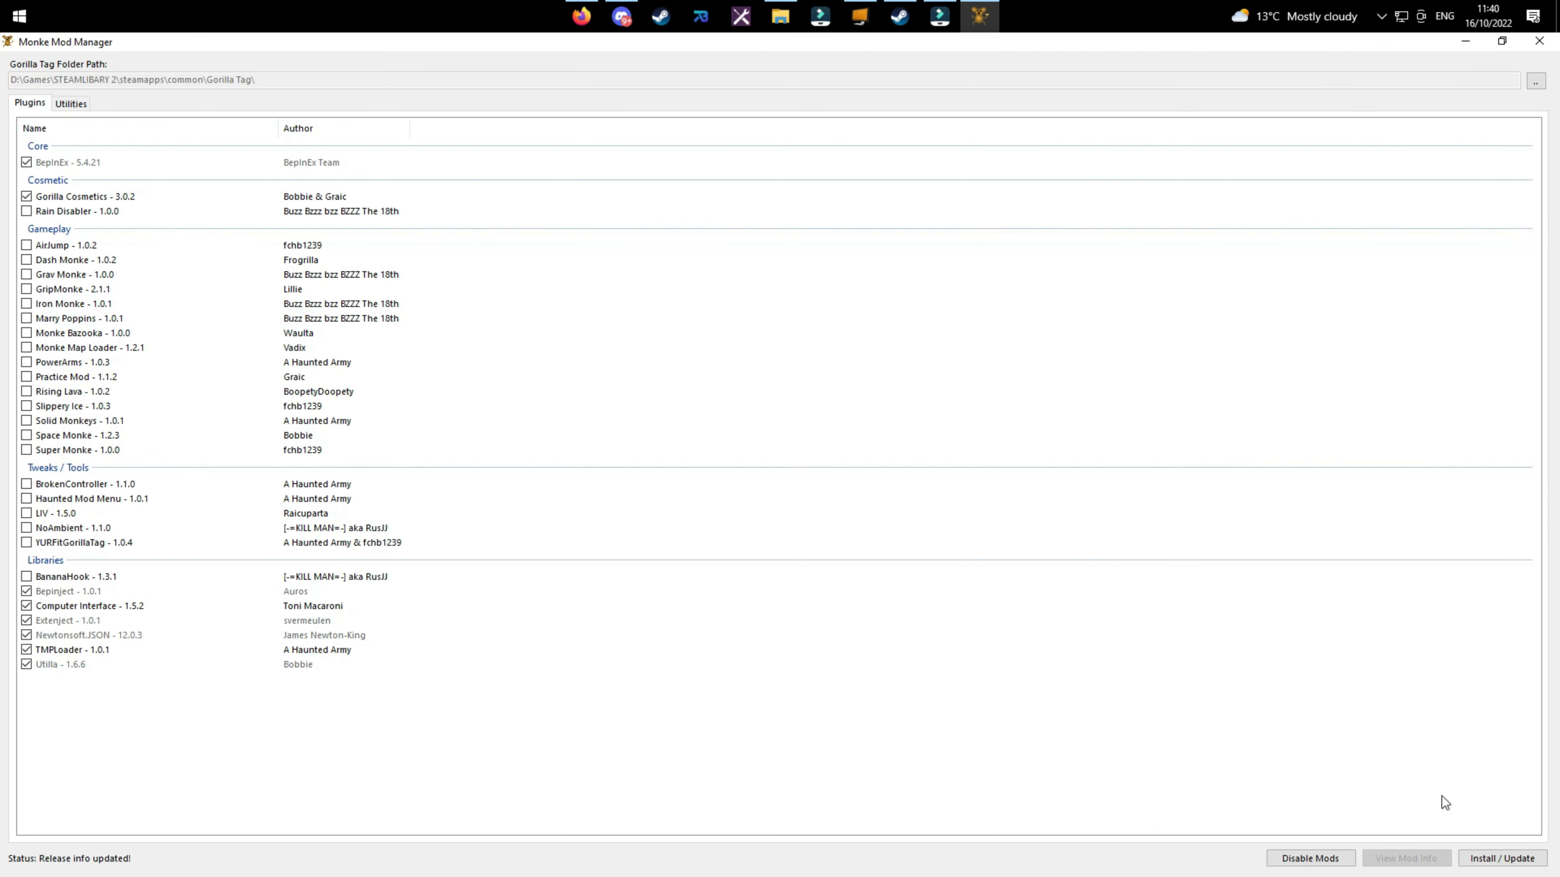
Step: Install the checked mods, then launch Gorilla Tag in Steam VR mode
click(897, 16)
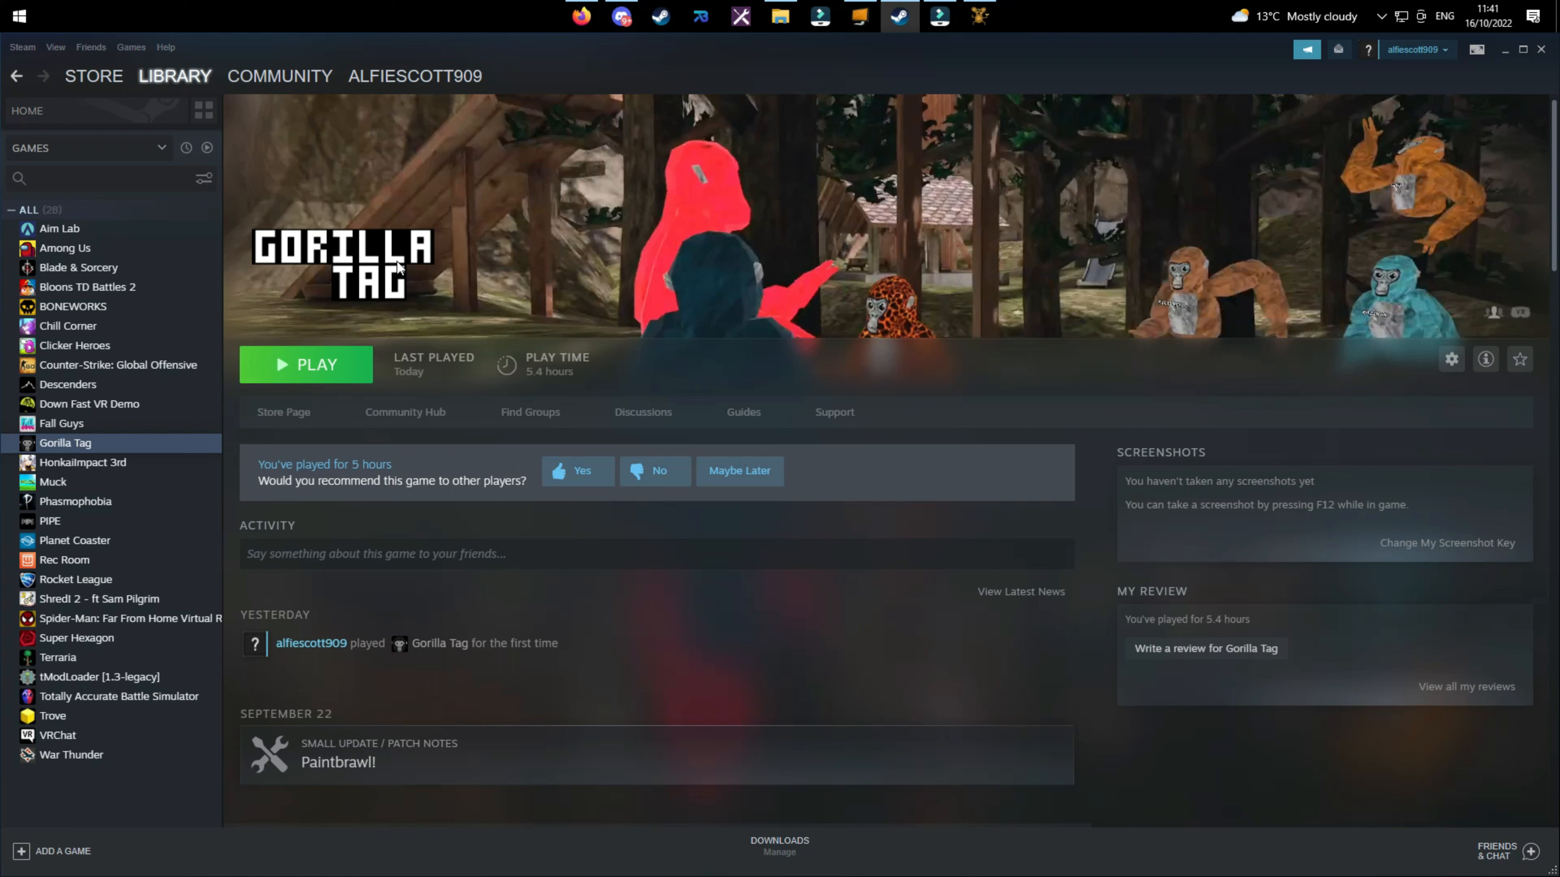
click(305, 364)
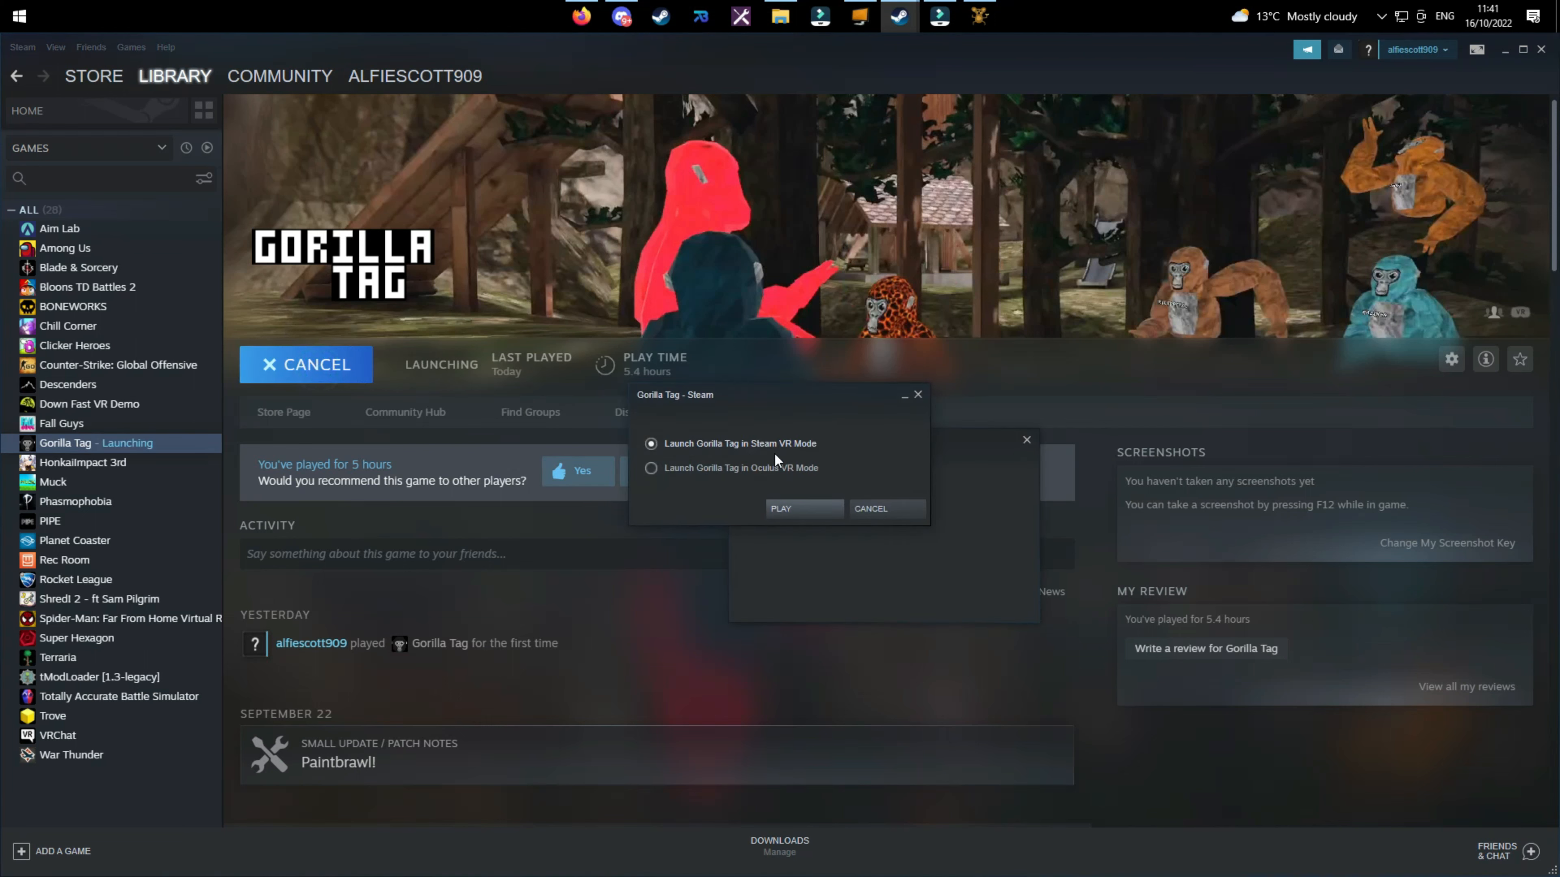
click(780, 509)
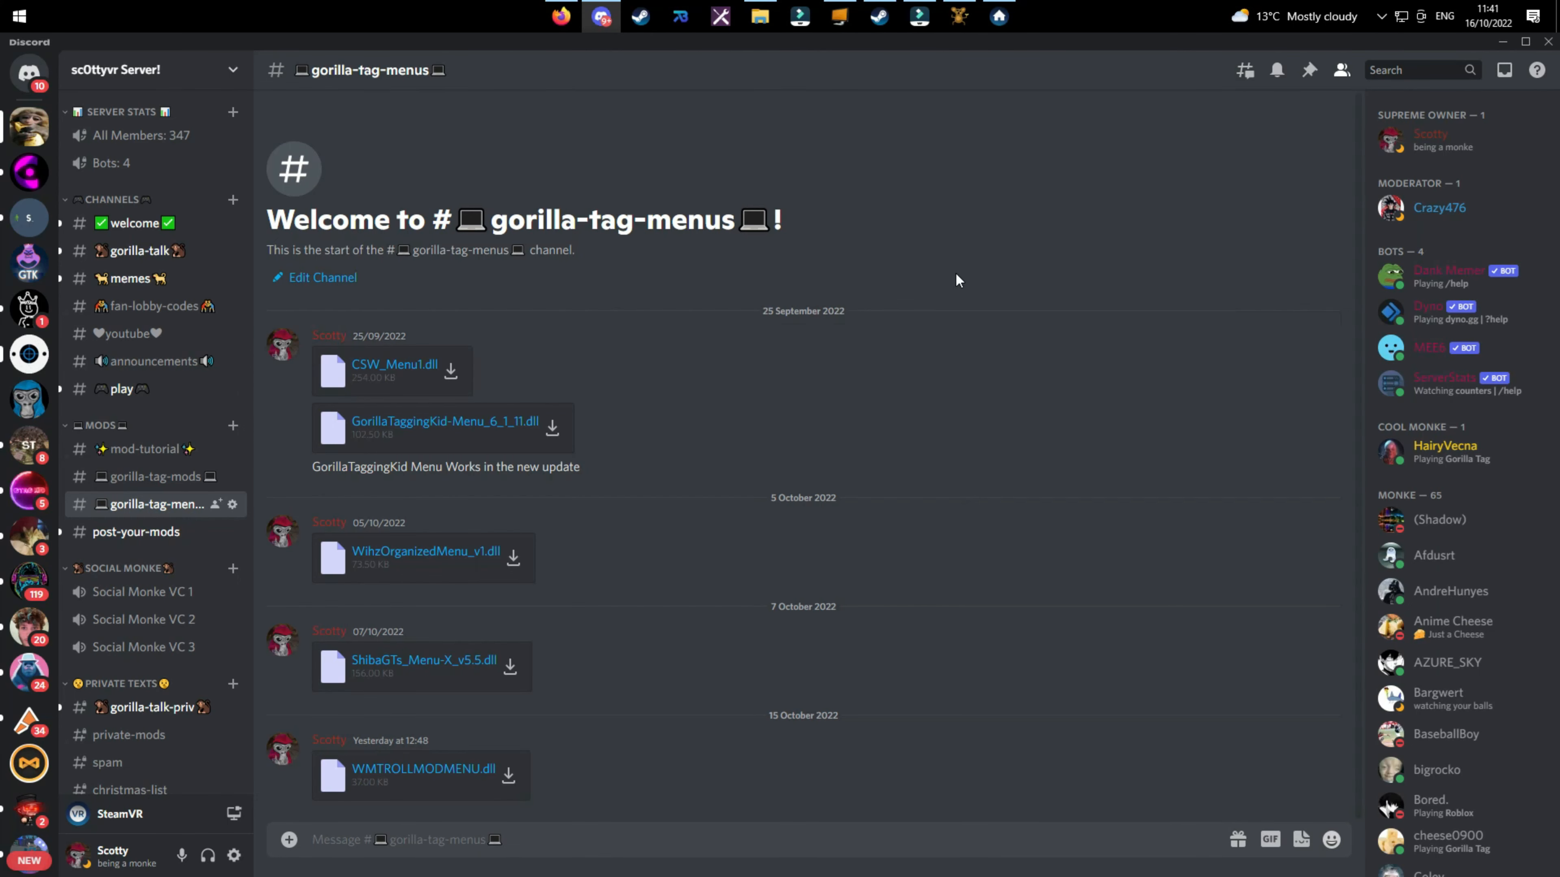
mouse_move(398, 312)
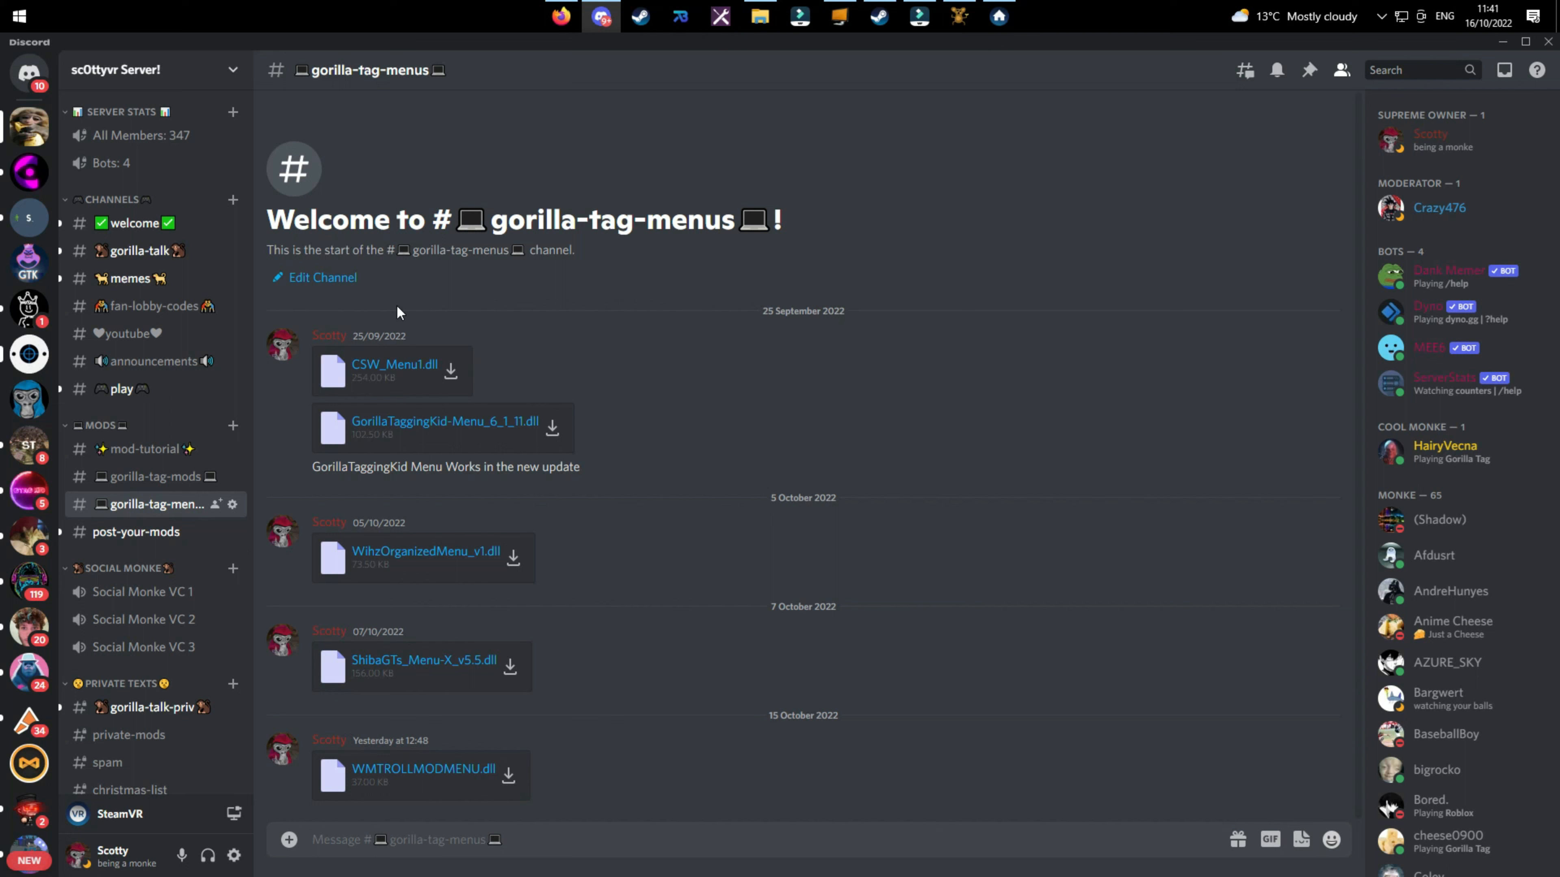
mouse_move(136, 517)
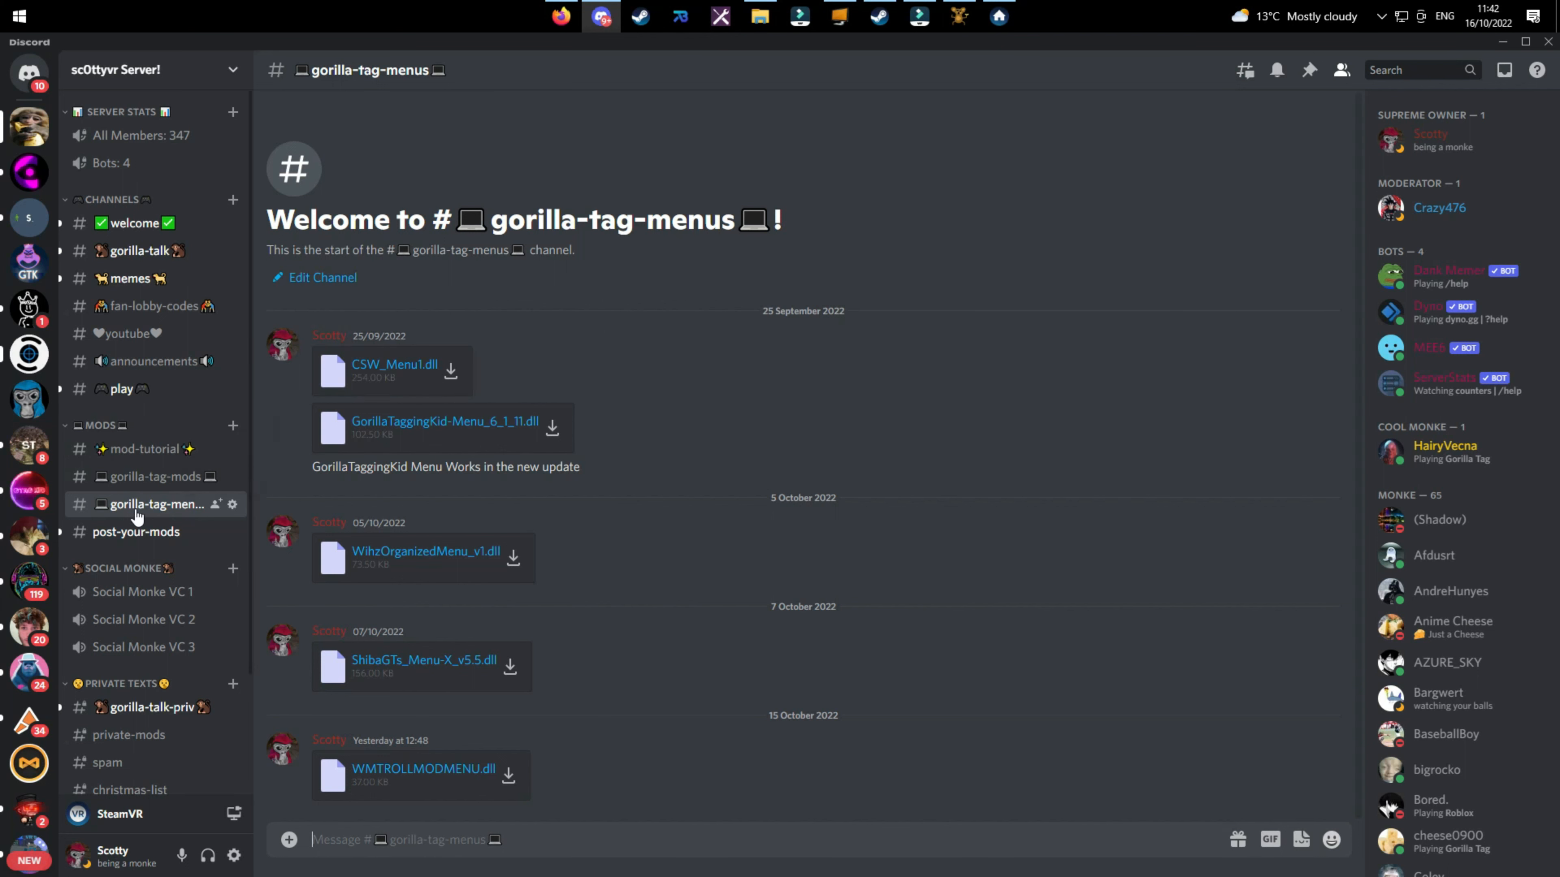
mouse_move(186, 519)
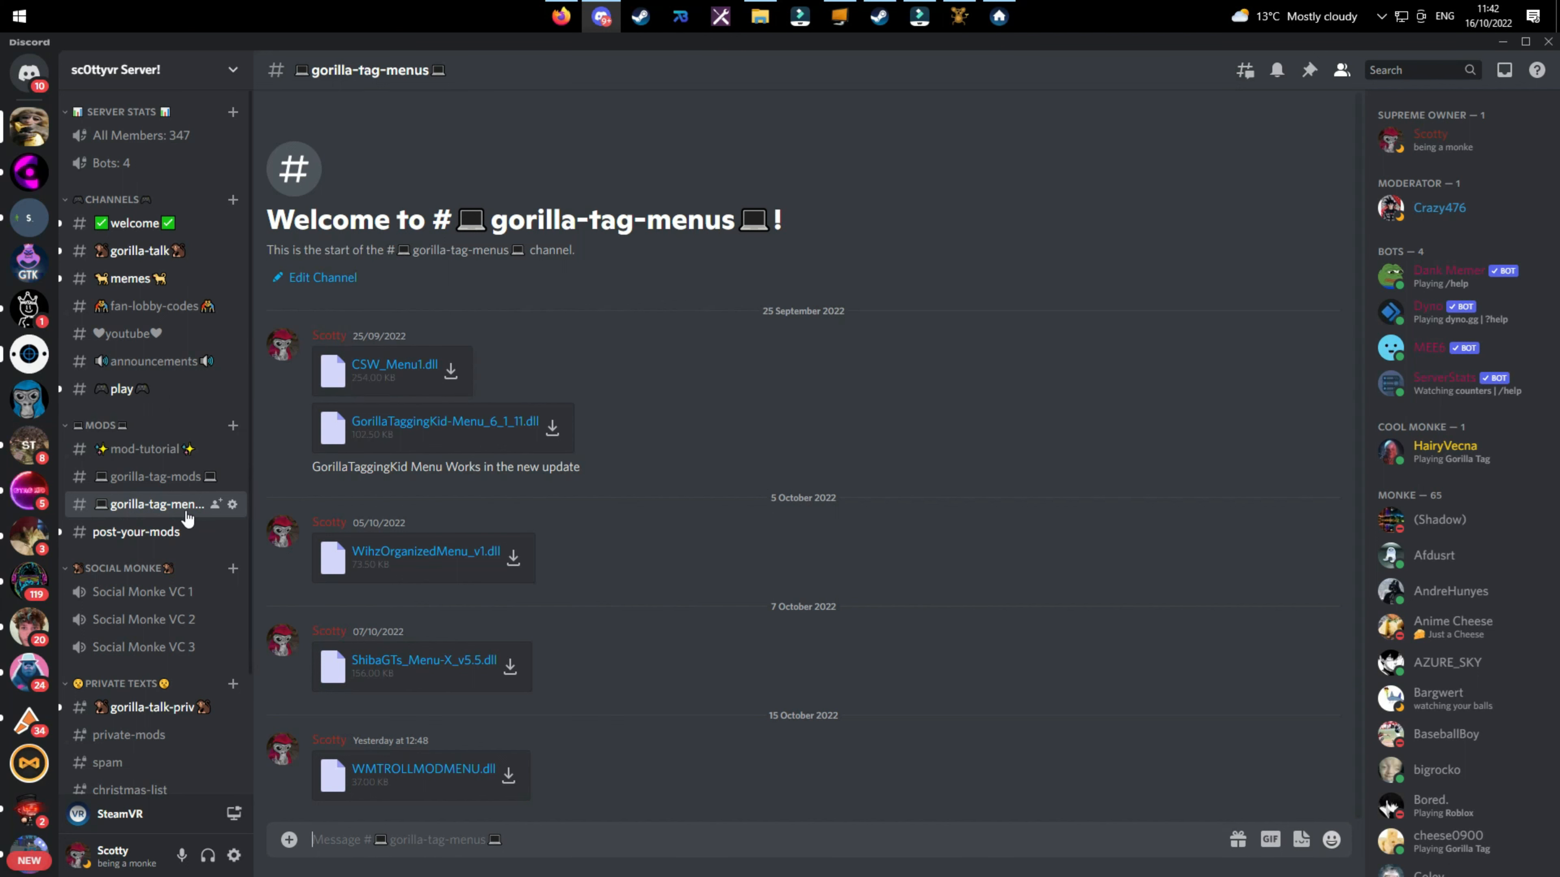
mouse_move(461, 803)
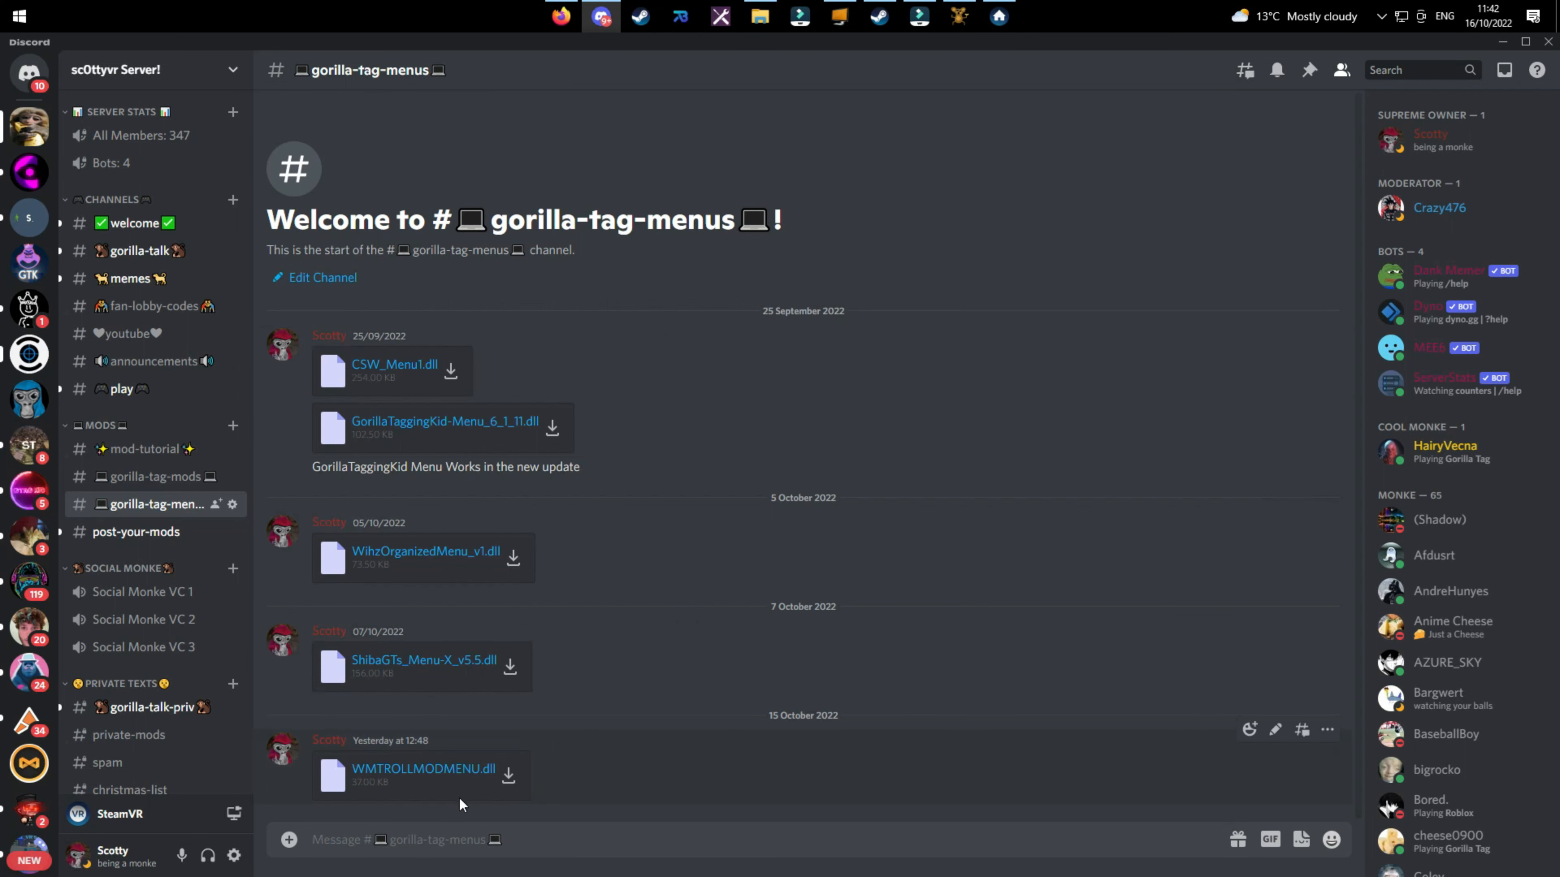
mouse_move(560, 769)
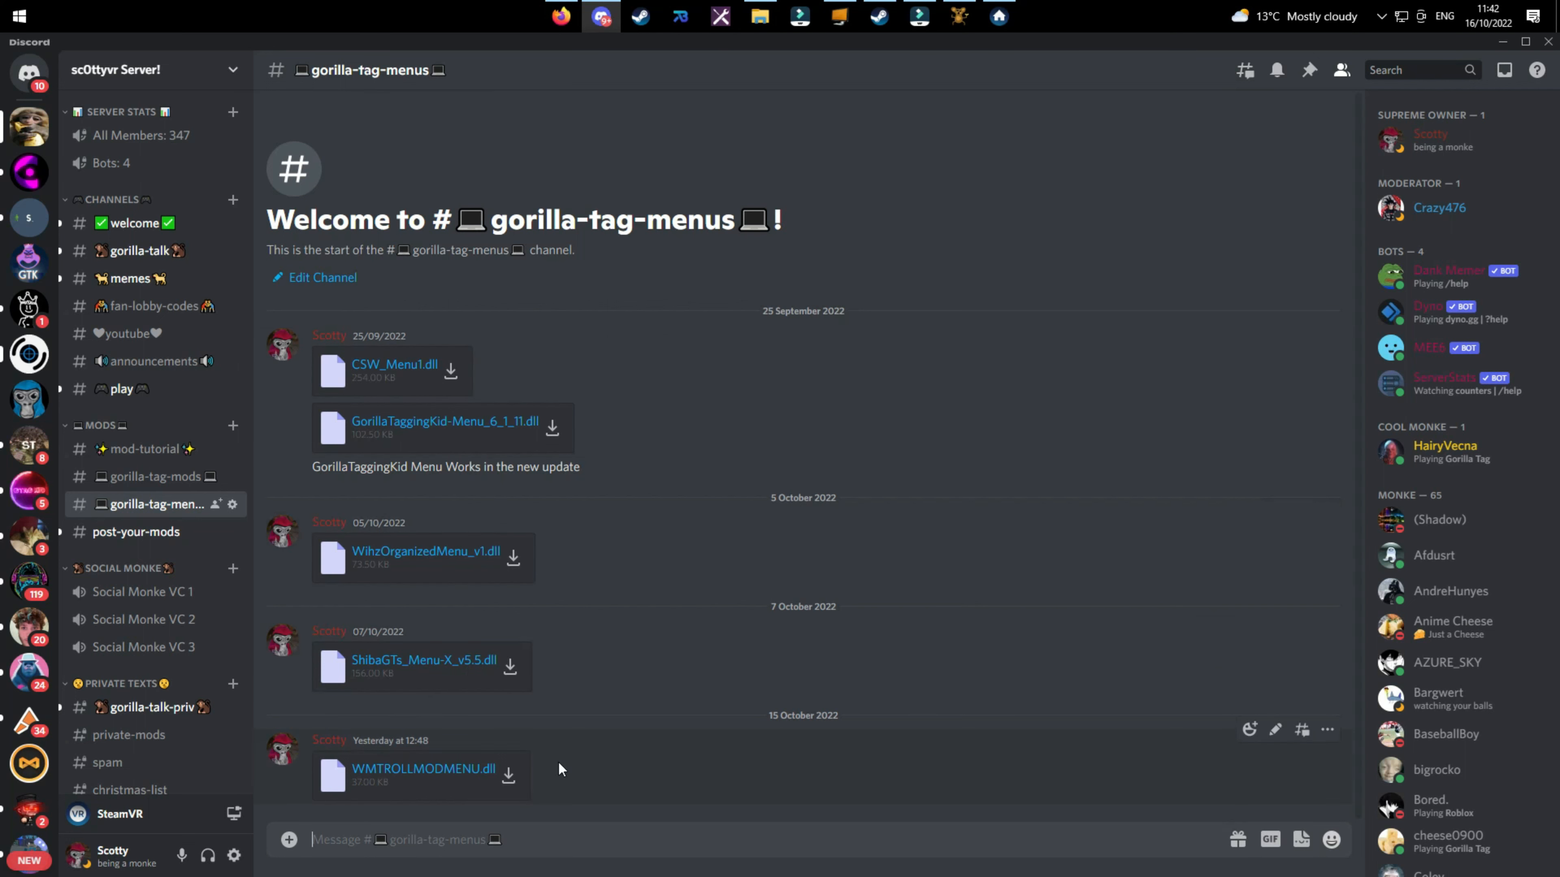
mouse_move(423, 769)
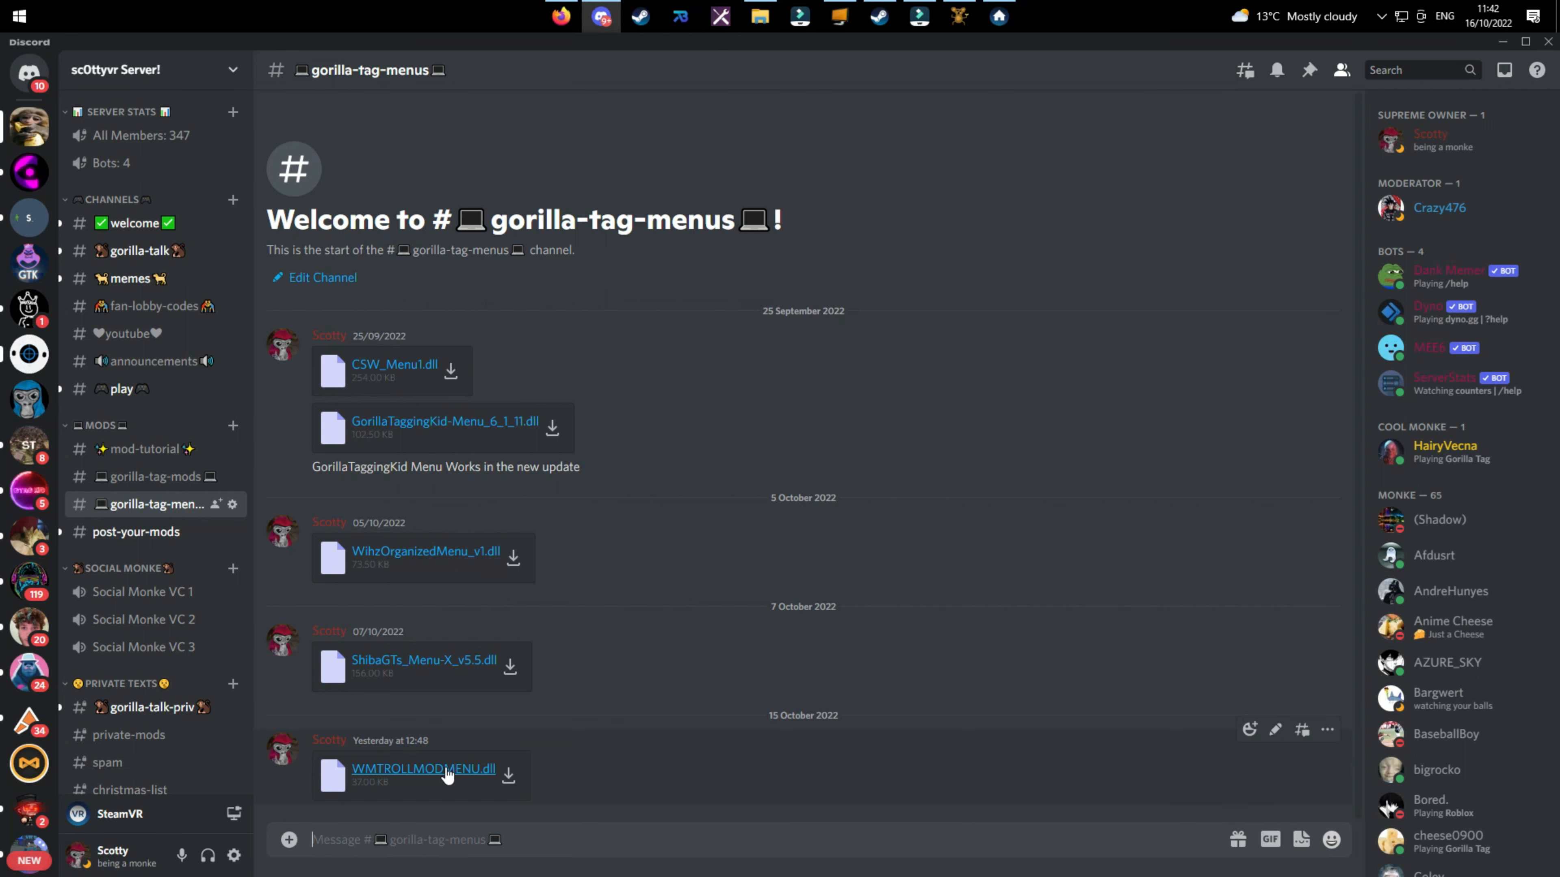
mouse_move(543, 447)
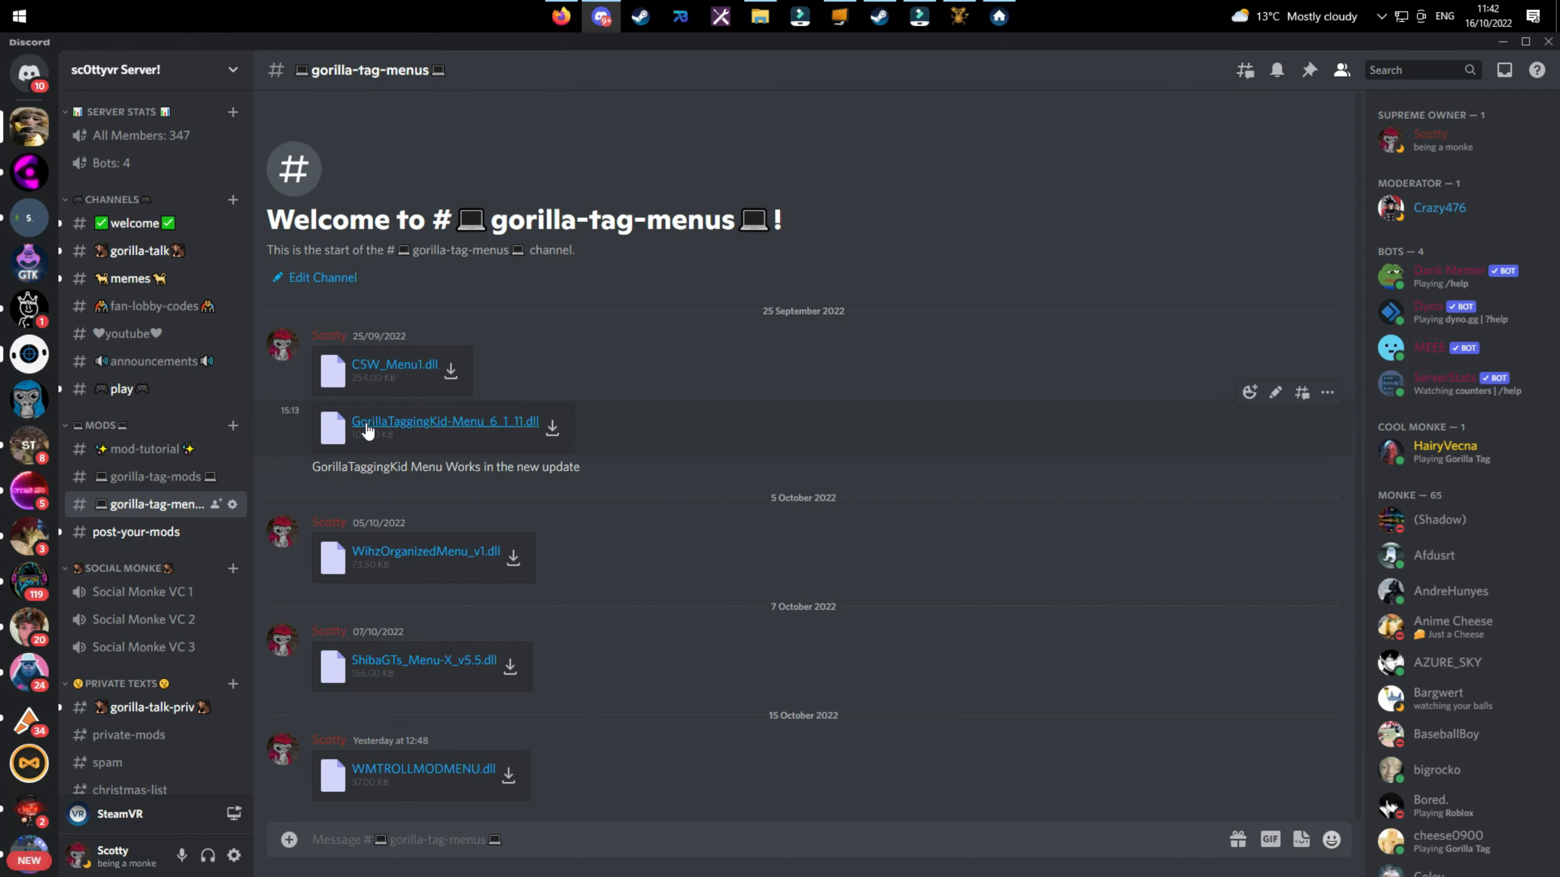
Step: Download GorillaTaggingKid-Menu_6_1_11.dll from #gorilla-tag-menus, continuing past the warning
click(552, 428)
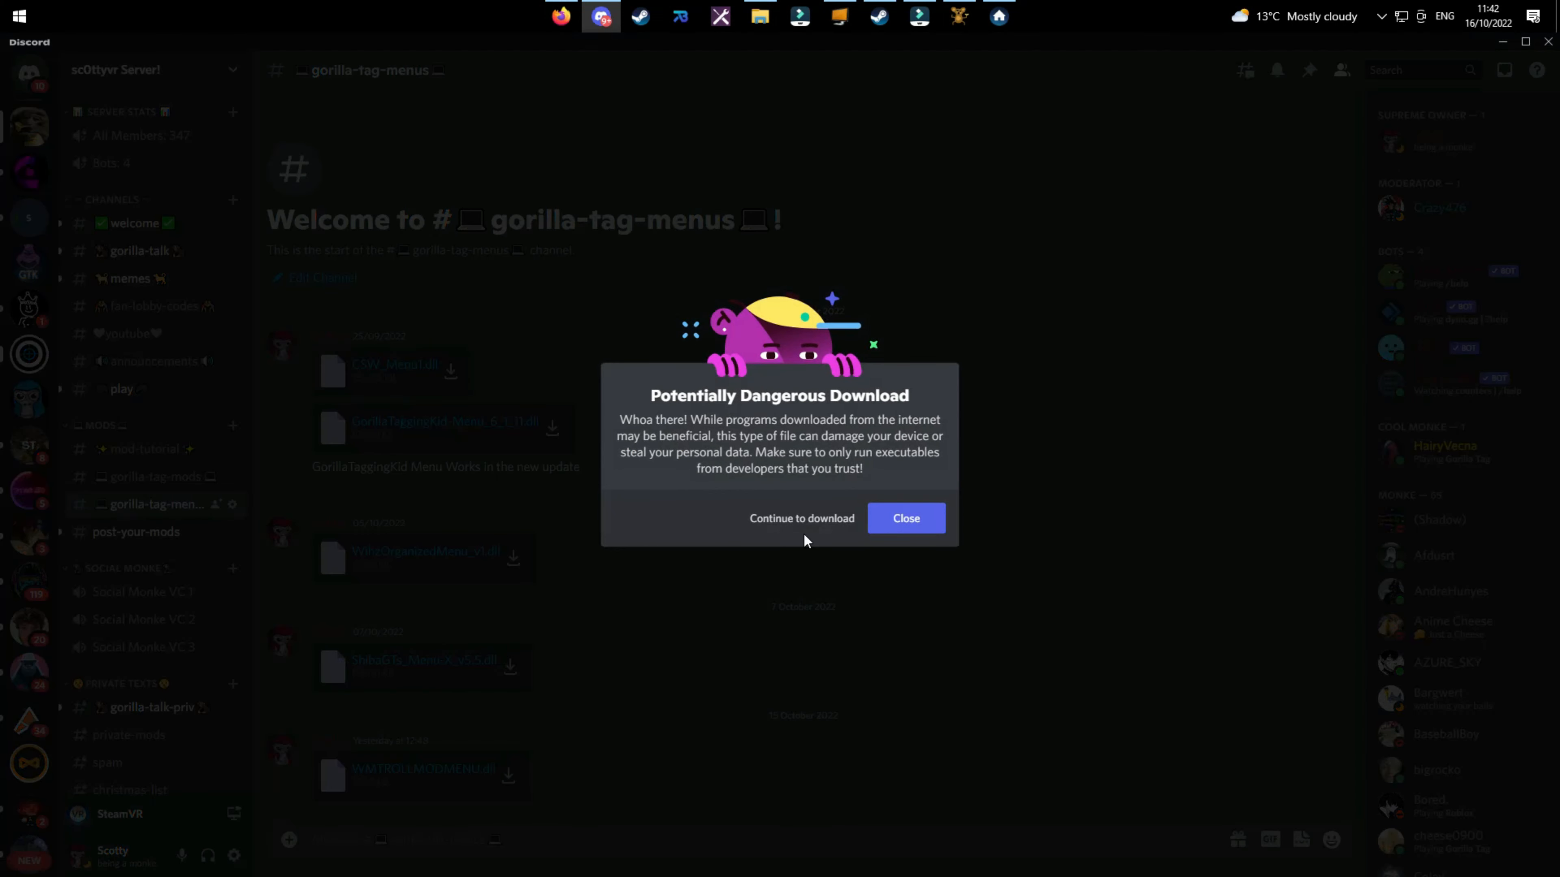
mouse_move(801, 519)
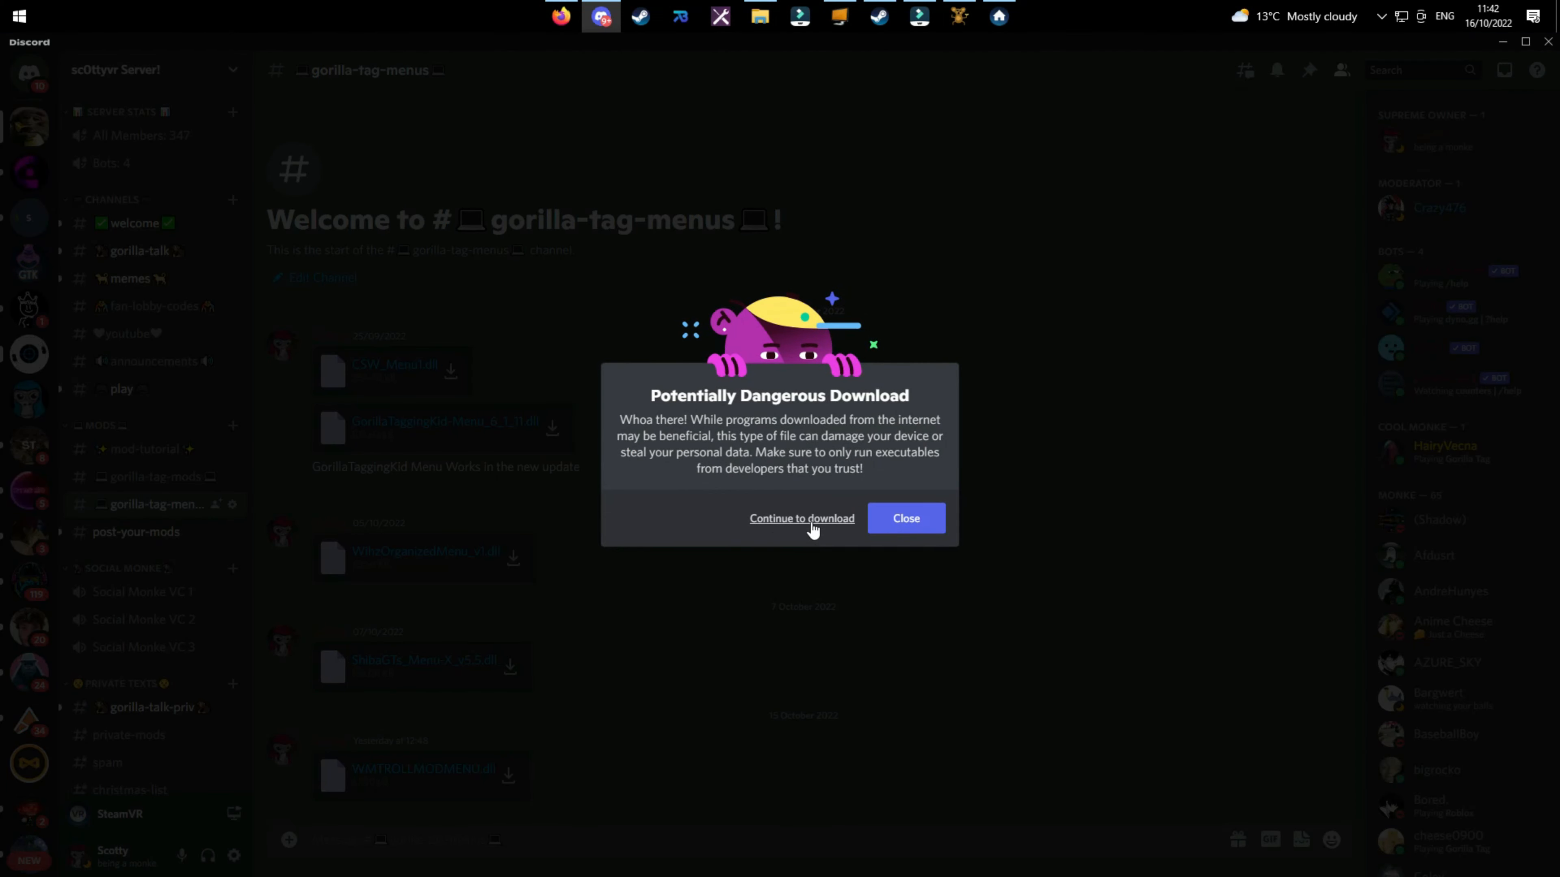
click(801, 519)
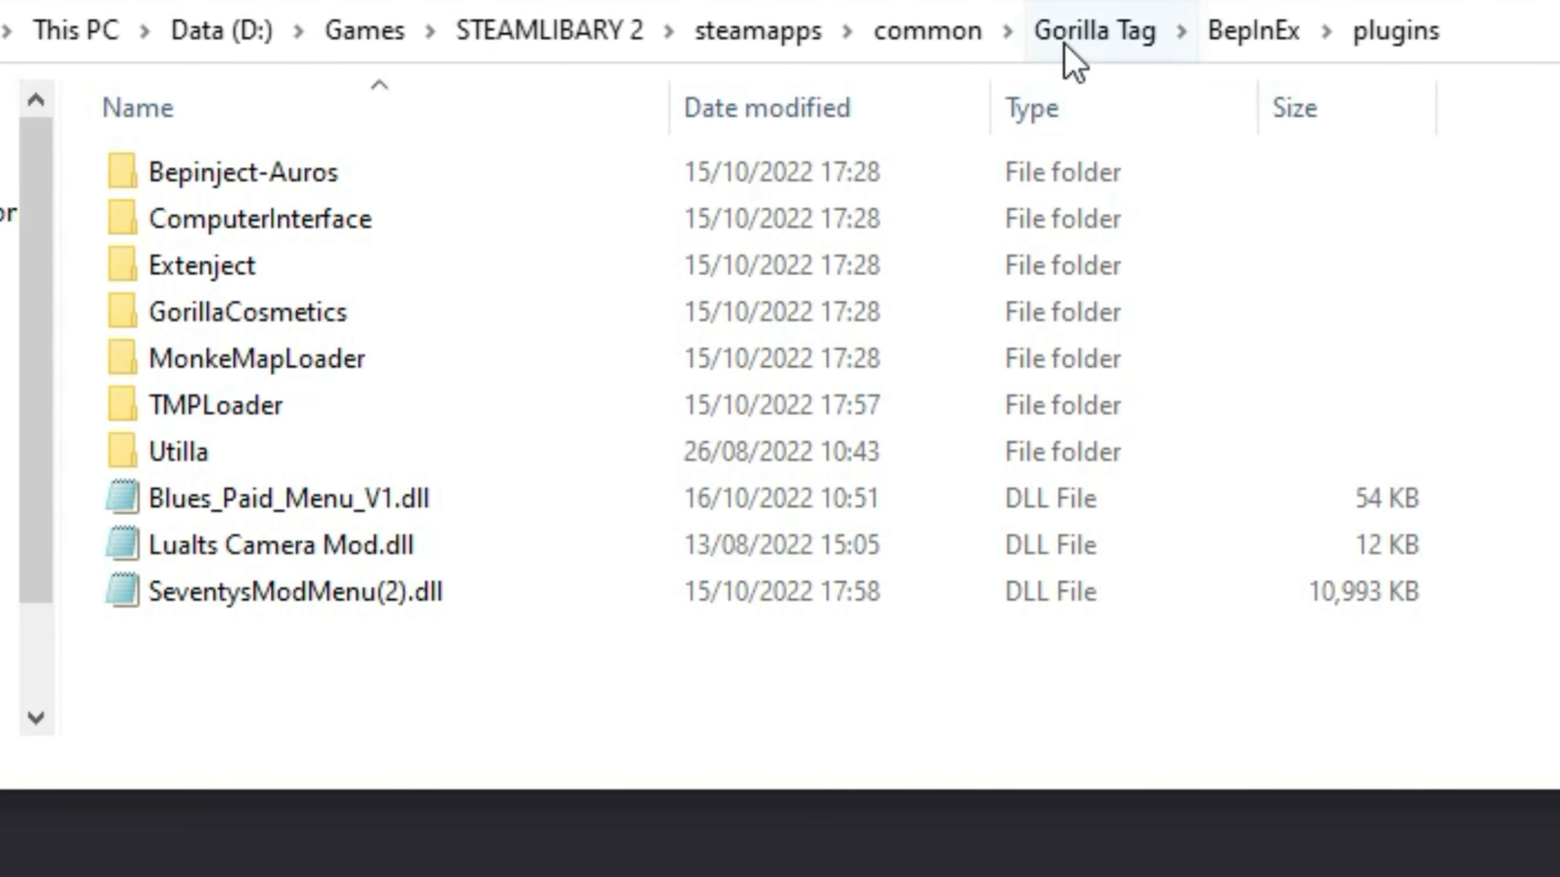
Step: Navigate up to BepInEx and into its plugins folder
click(1253, 31)
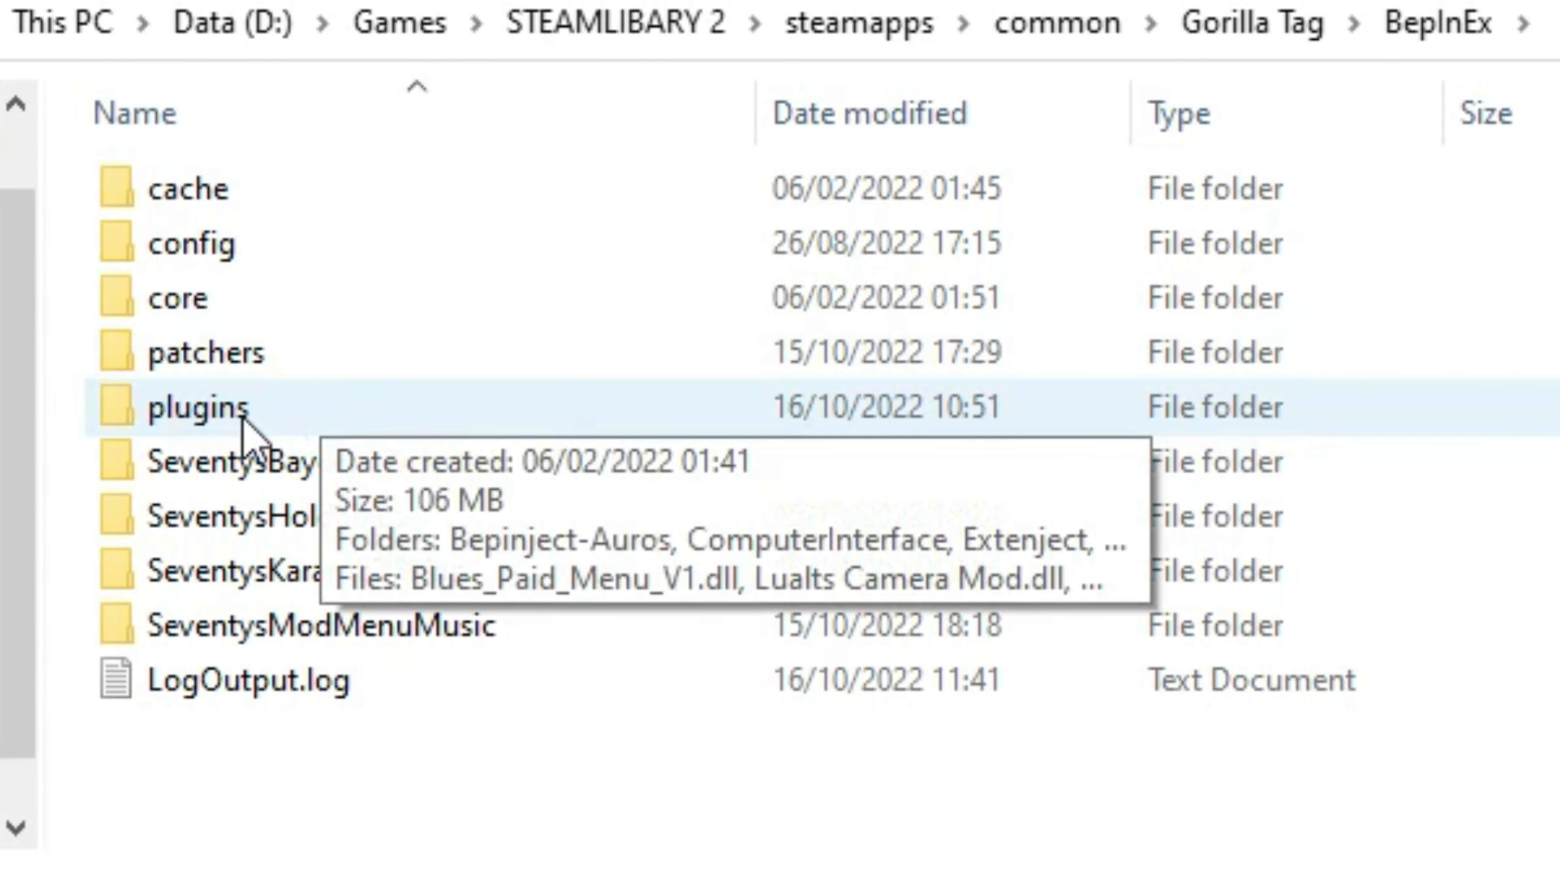
double_click(197, 406)
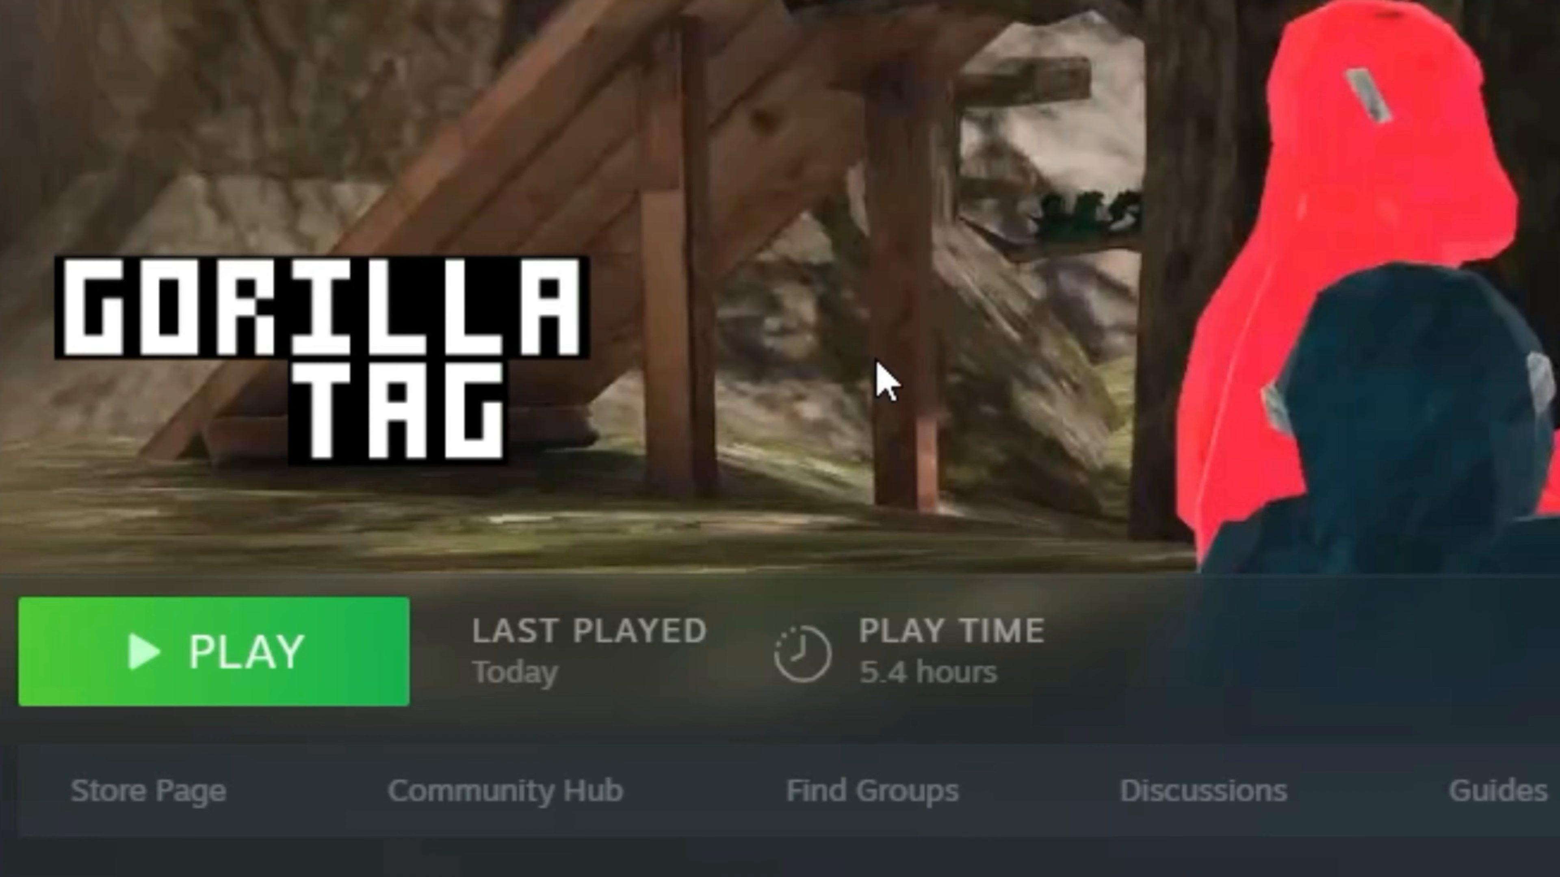
mouse_move(154, 652)
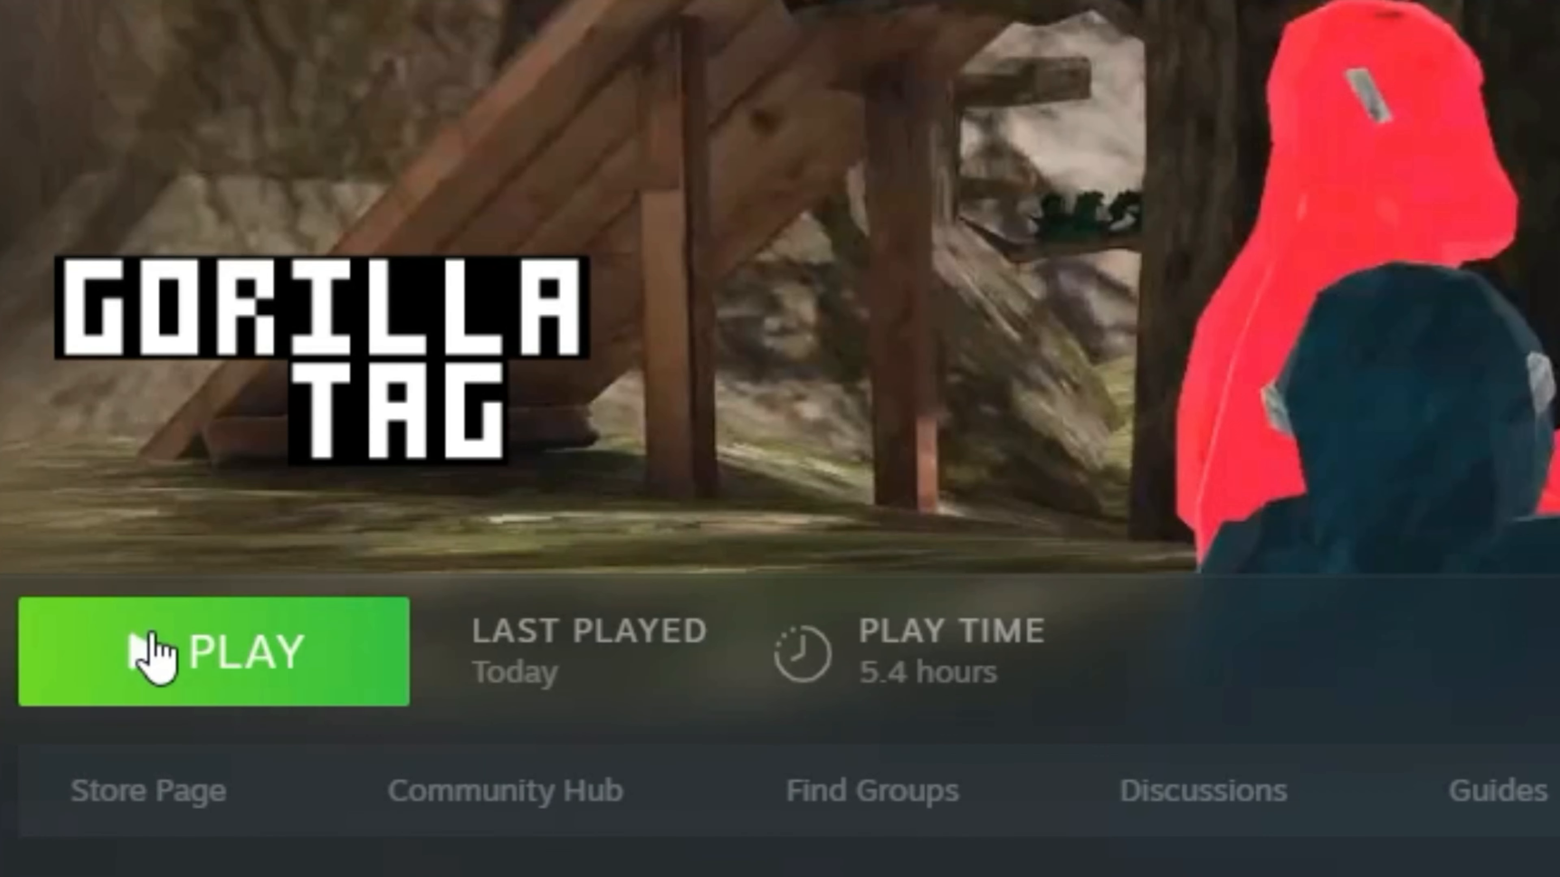